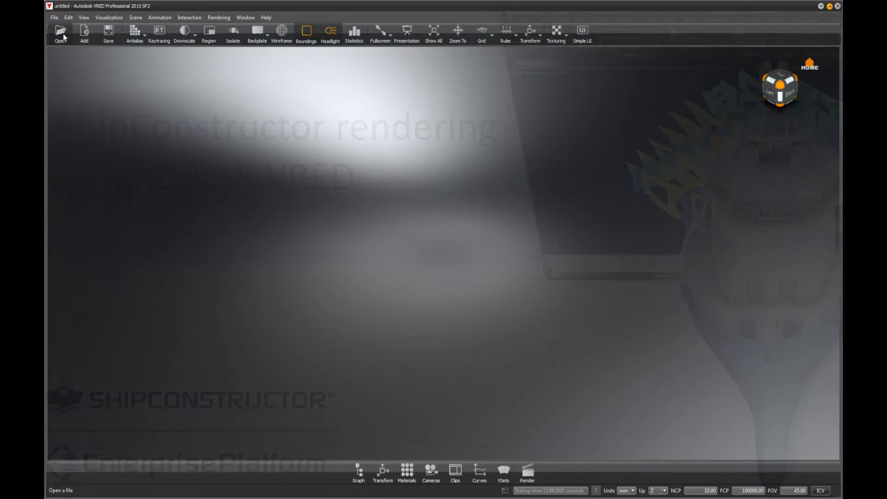
- Import the Straumberg ship .fbx file, accepting medium tessellation in Import Options
click(60, 32)
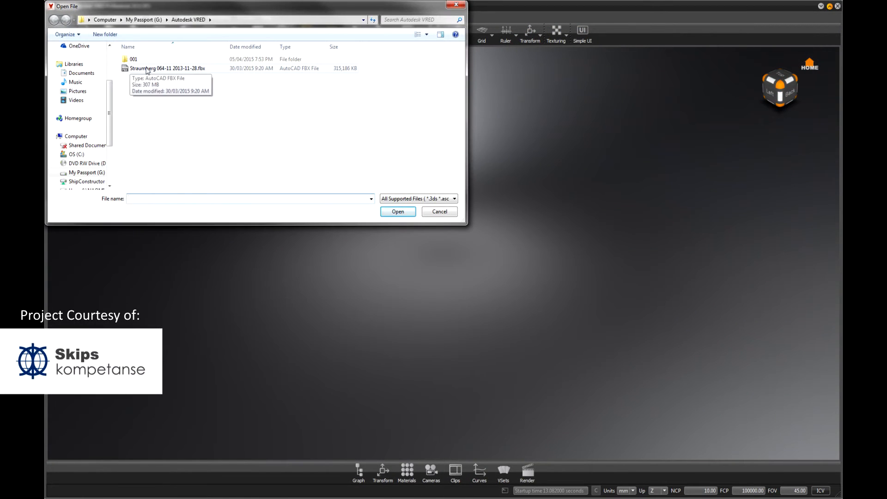
click(397, 211)
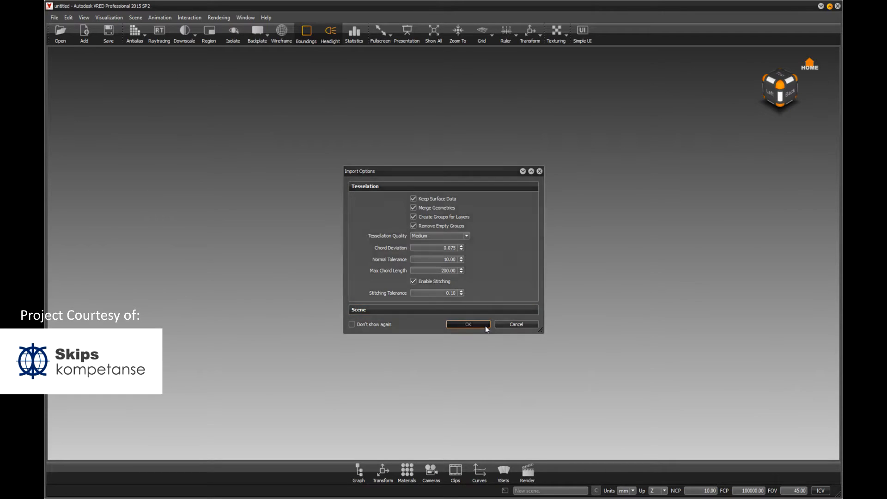
click(467, 324)
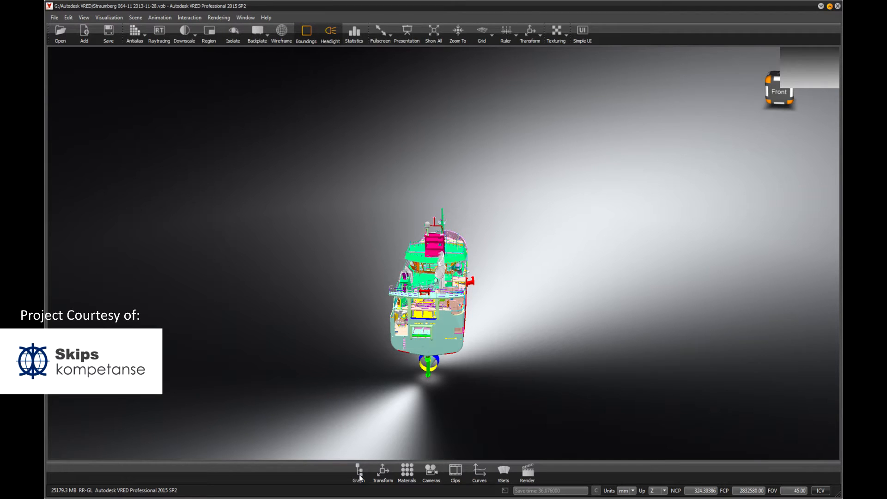
- Create a new Unicolor Carpaint material in the Material Editor with the Scenegraph shown
click(359, 472)
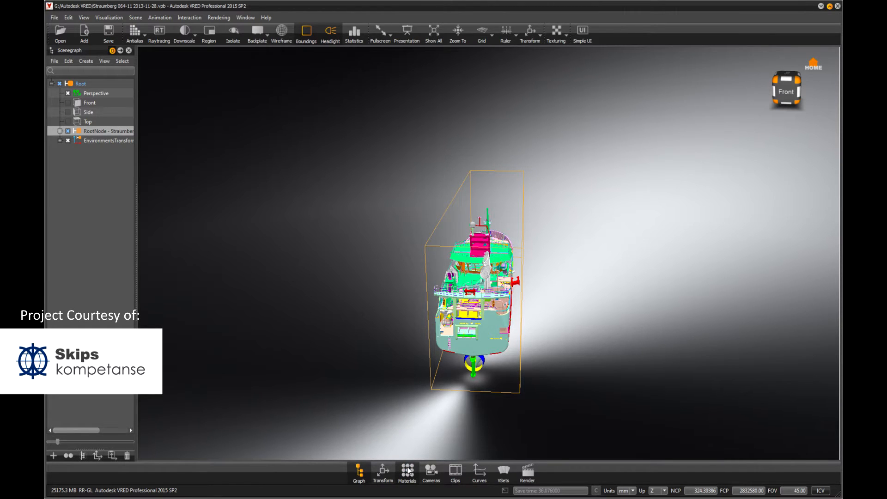
click(407, 469)
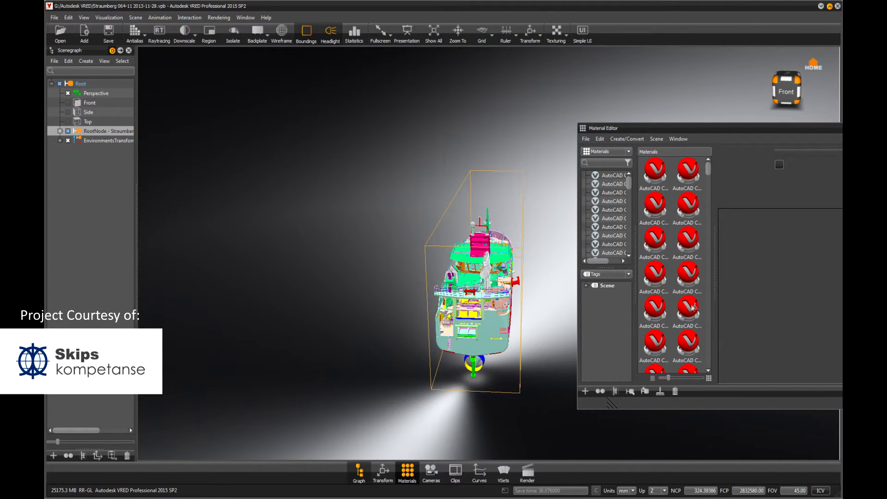
mouse_move(673, 306)
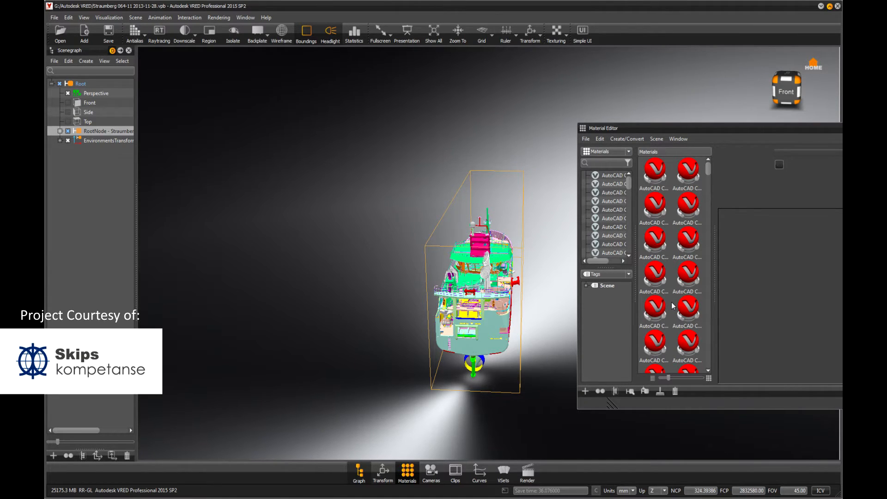
right_click(686, 291)
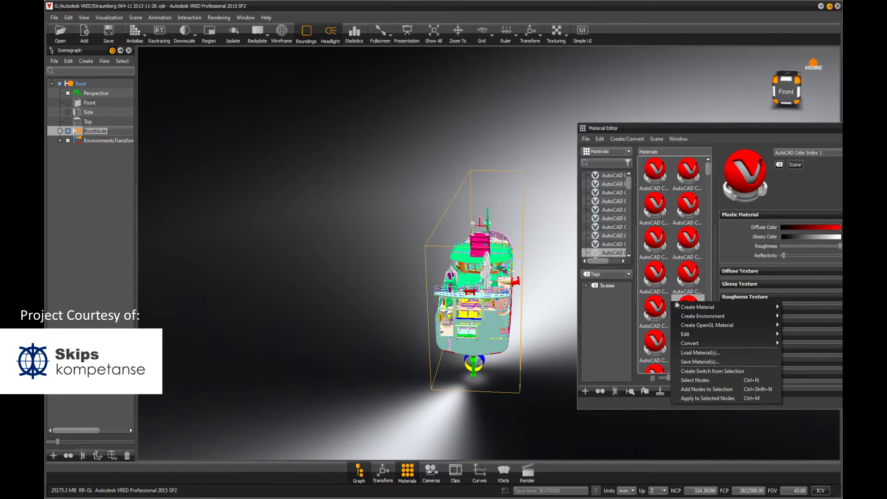
mouse_move(698, 306)
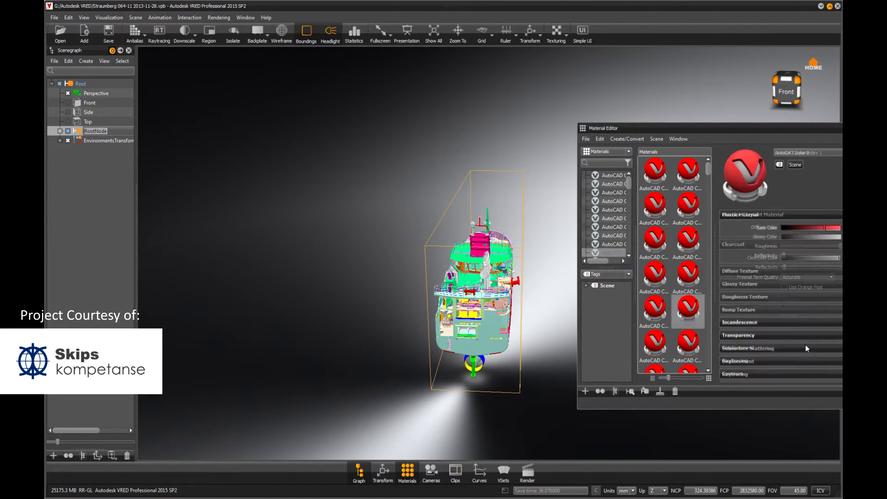
click(686, 310)
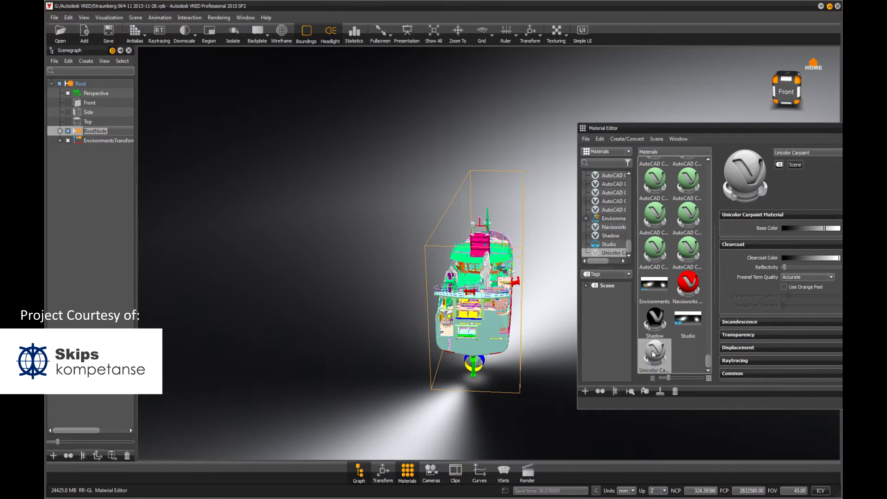
- Apply the Unicolor Carpaint material to the ship's RootNode
right_click(653, 357)
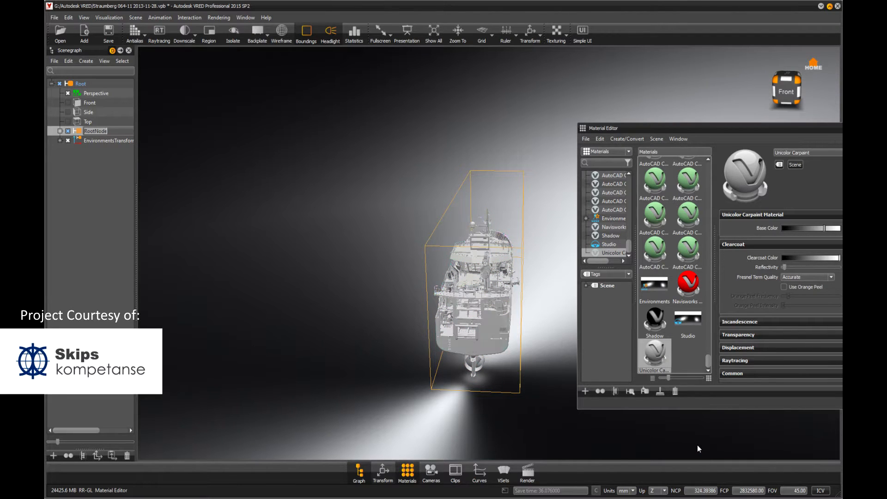
click(599, 138)
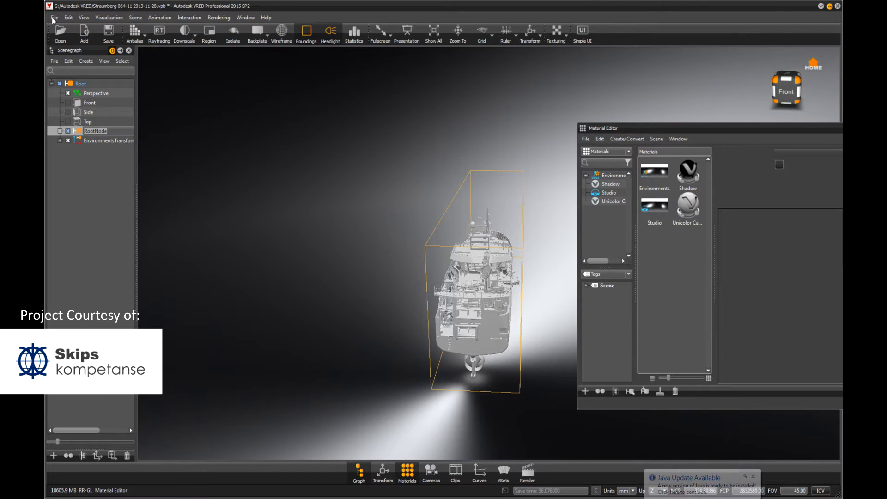
- Run File > Optimize Scene with Optimize Geometries and dismiss the Indices result message
click(753, 476)
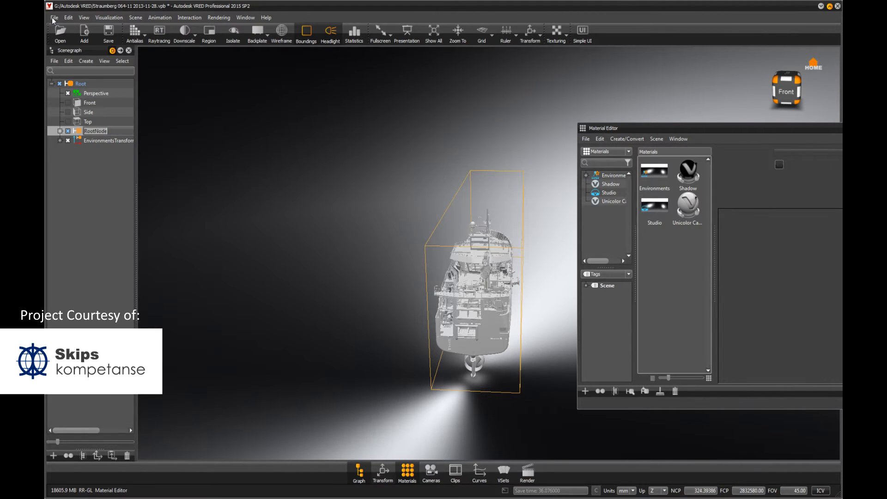
click(54, 18)
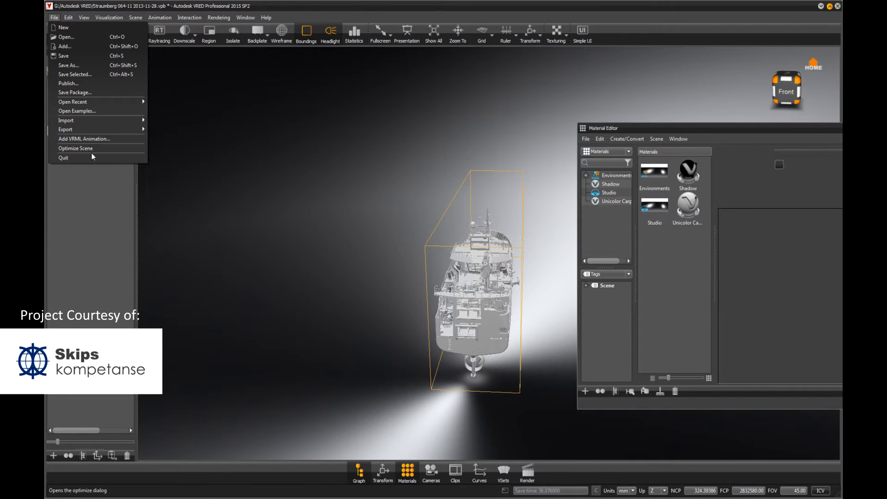
click(75, 147)
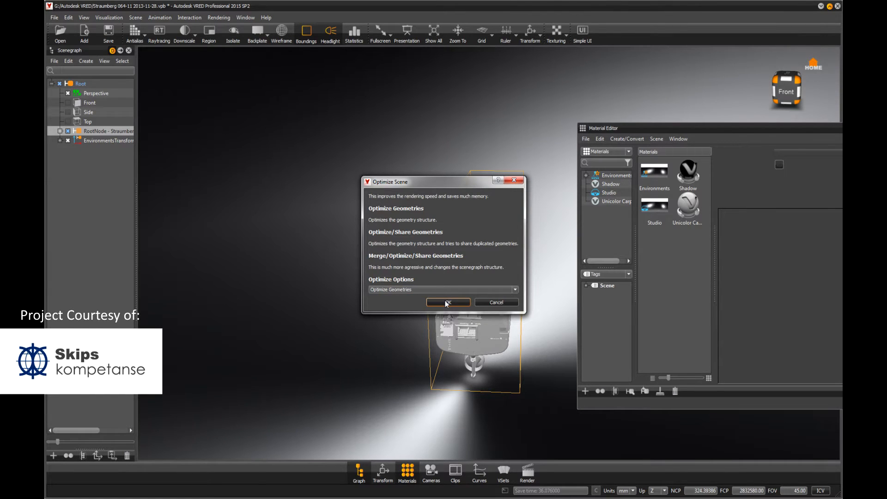
click(447, 302)
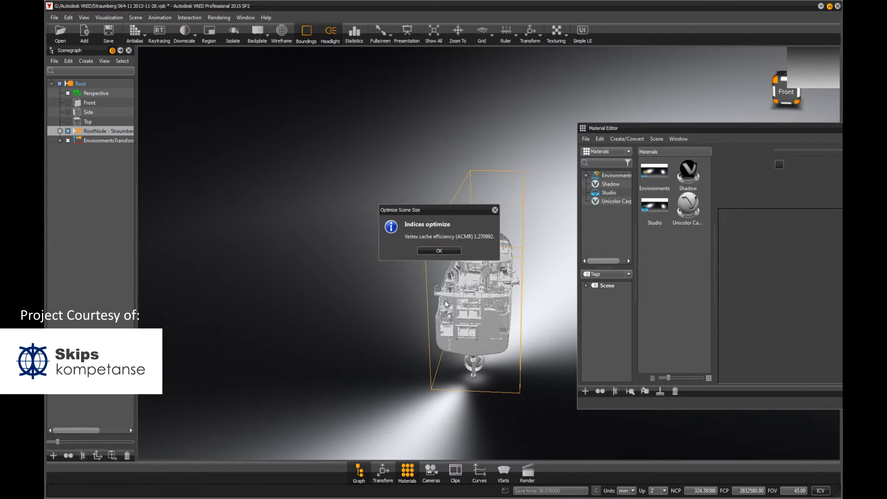
click(437, 251)
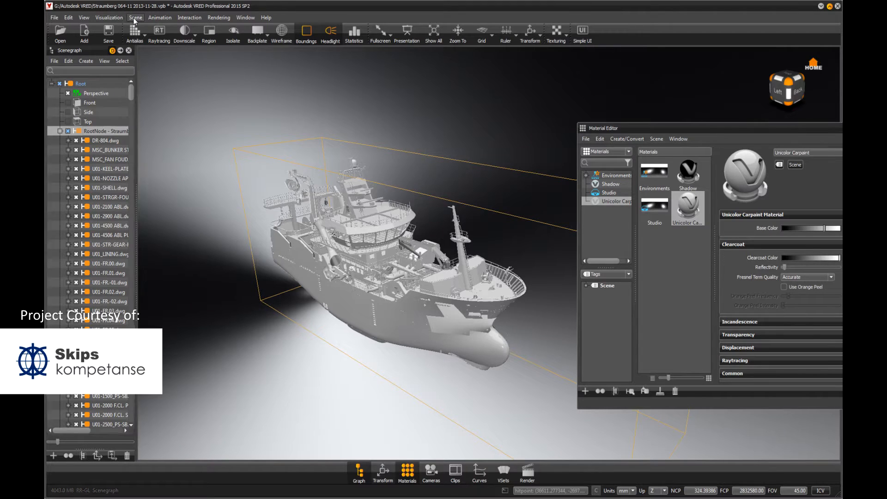
- Enable Vertex/Face Normal Rendering and recalculate normals in the Geometry Editor
click(109, 17)
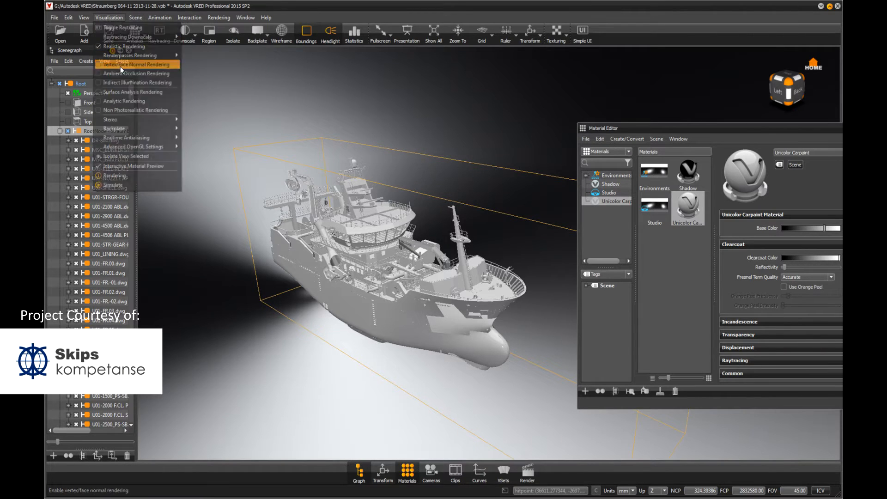
click(133, 64)
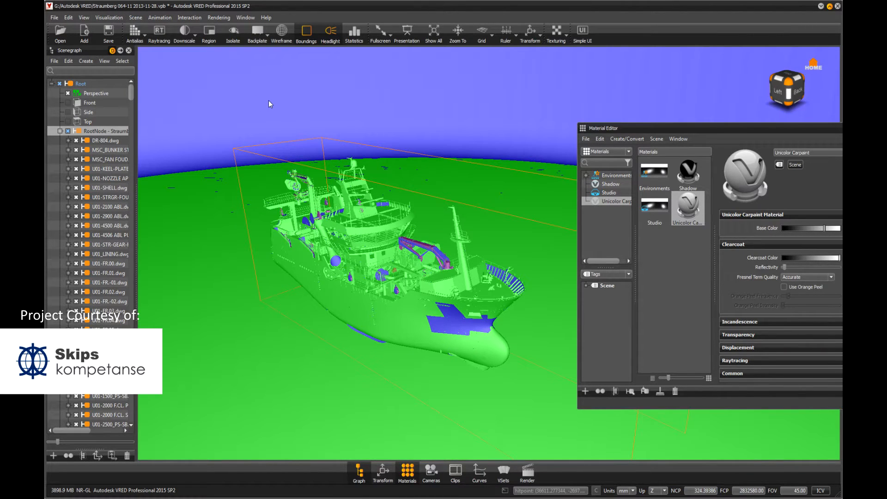
click(135, 17)
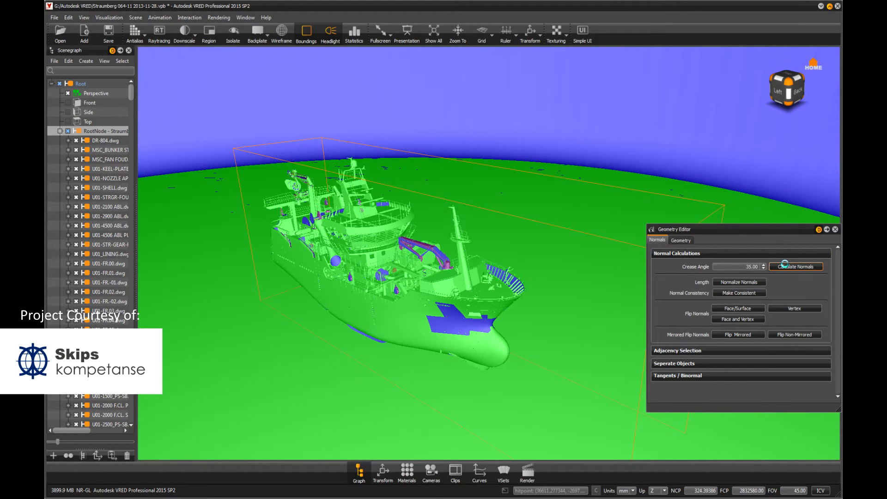
click(796, 266)
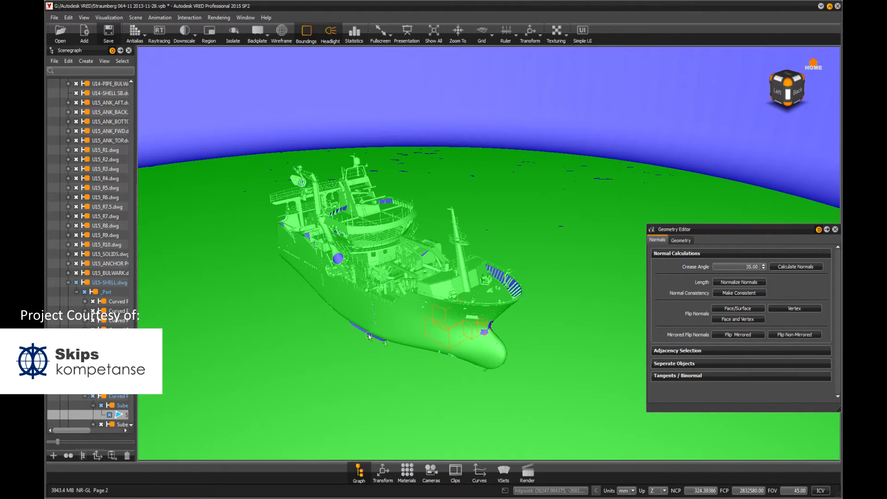
- Inspect a hull piece from the bow, close the Geometry Editor and collapse the Scenegraph
click(737, 318)
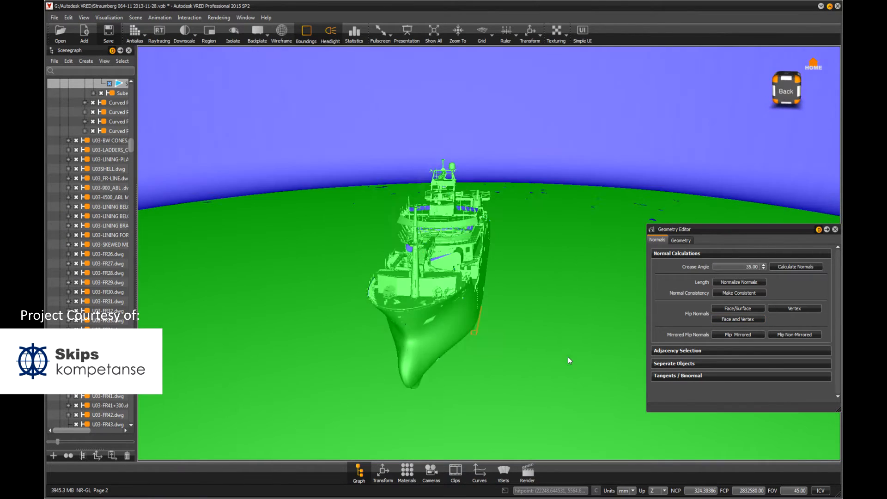
drag(568, 361, 418, 324)
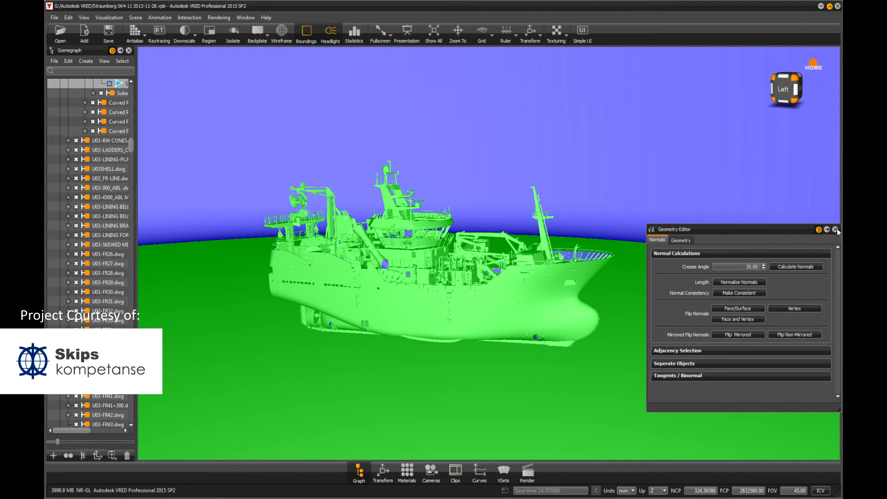
click(833, 229)
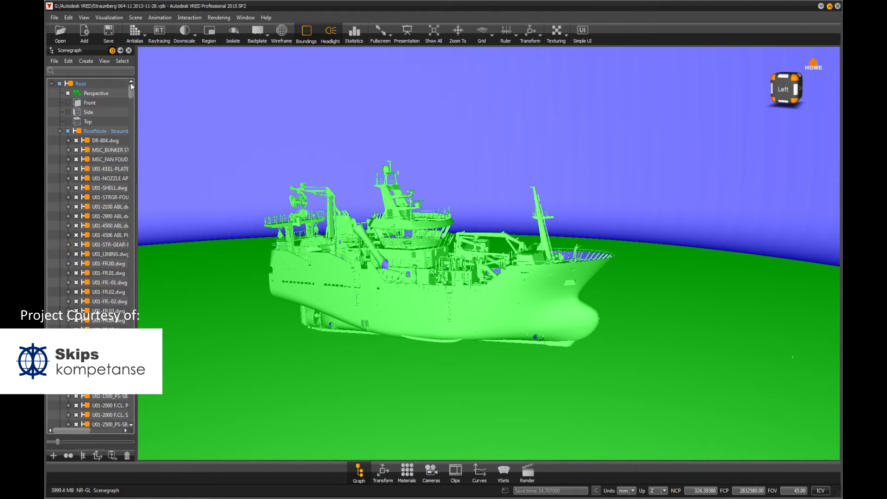
click(67, 130)
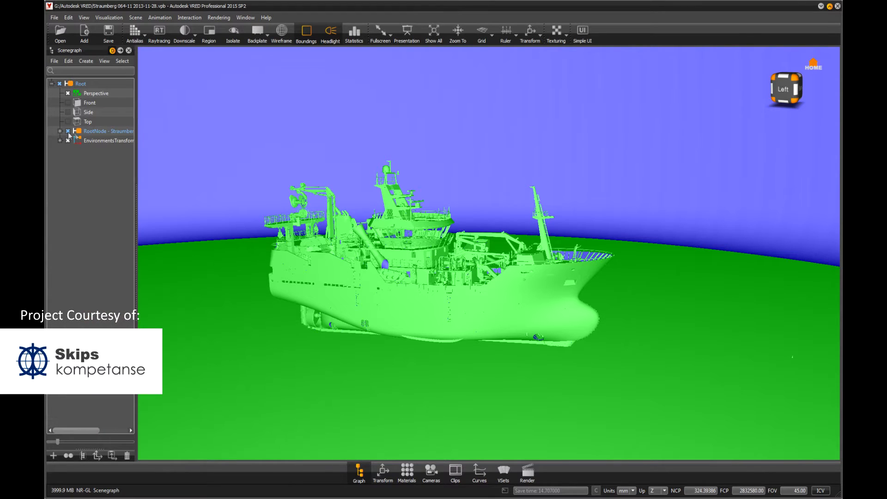
- Calculate ambient occlusion for the whole ship via Calculate All in the Ambient Occlusion window
click(107, 130)
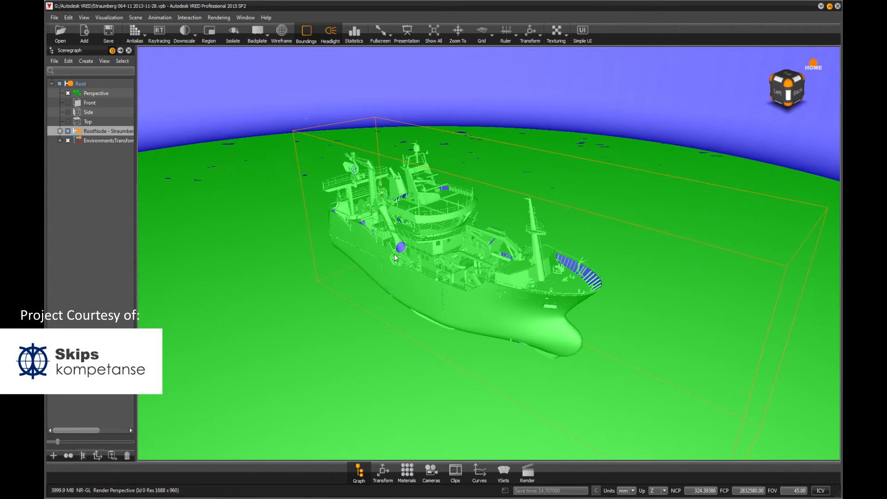
click(109, 17)
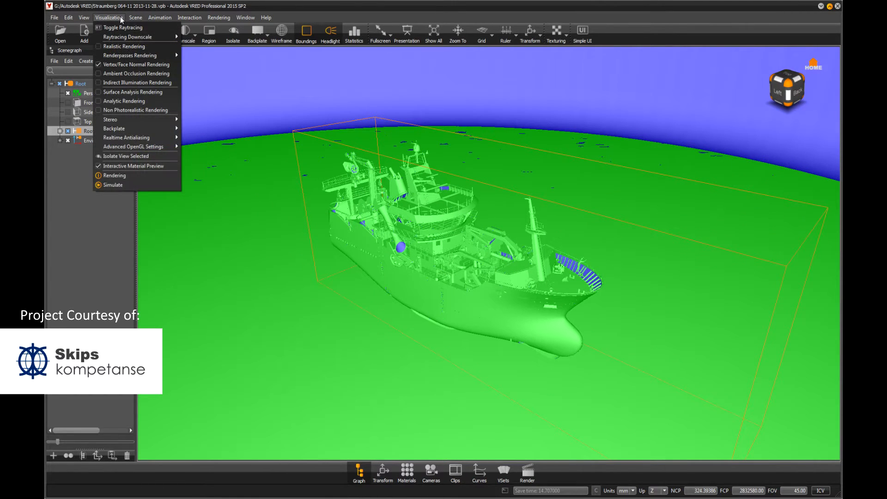
click(135, 18)
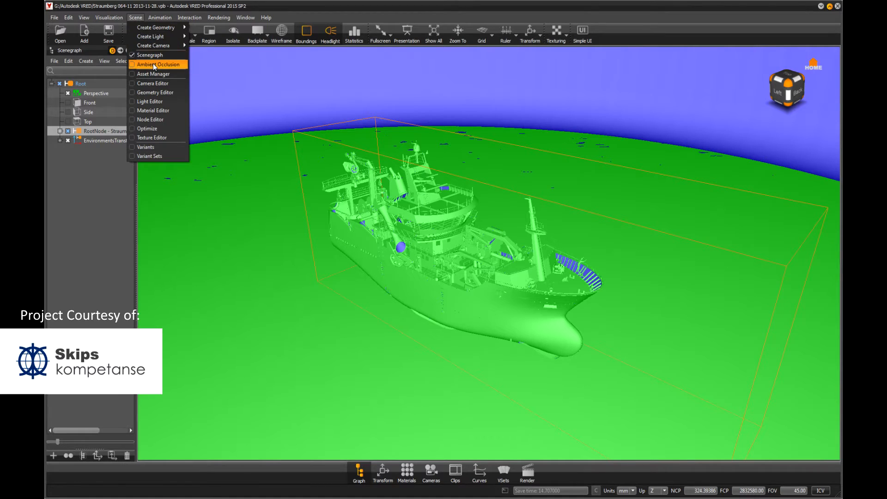
click(161, 64)
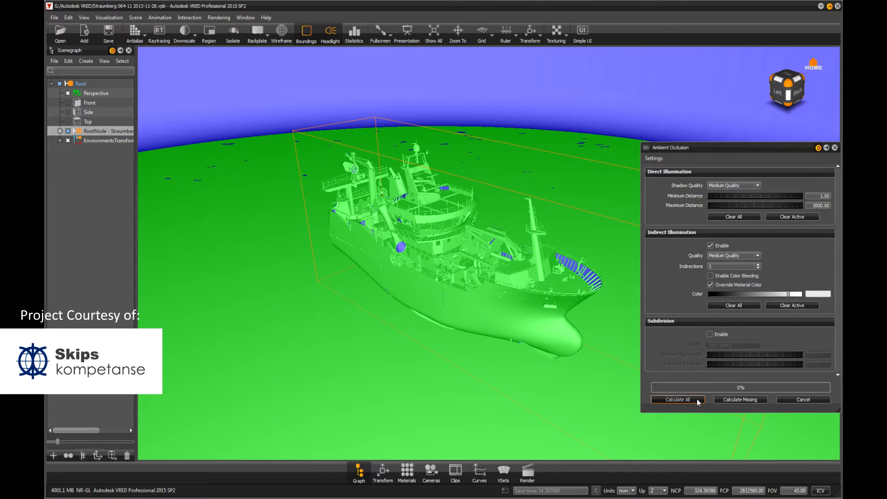
click(677, 399)
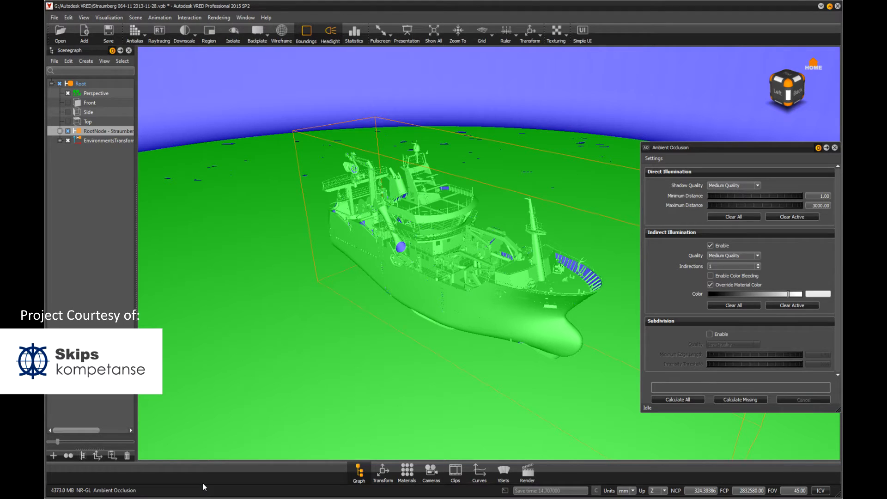
mouse_move(198, 134)
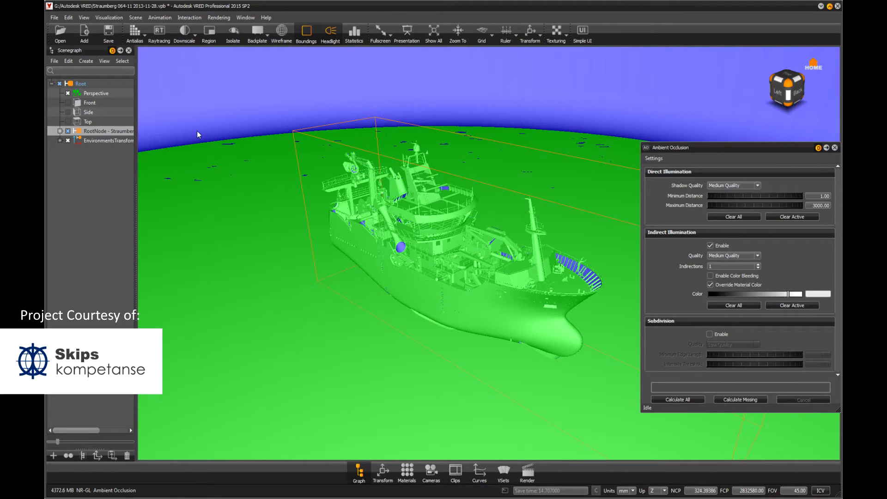
- Preview the occlusion shading, return to the normal render view and orbit the ship
click(109, 17)
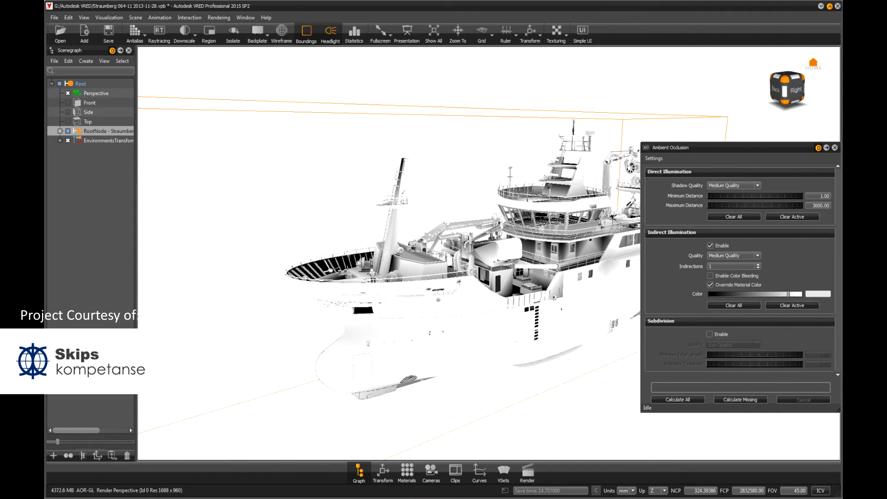
click(108, 32)
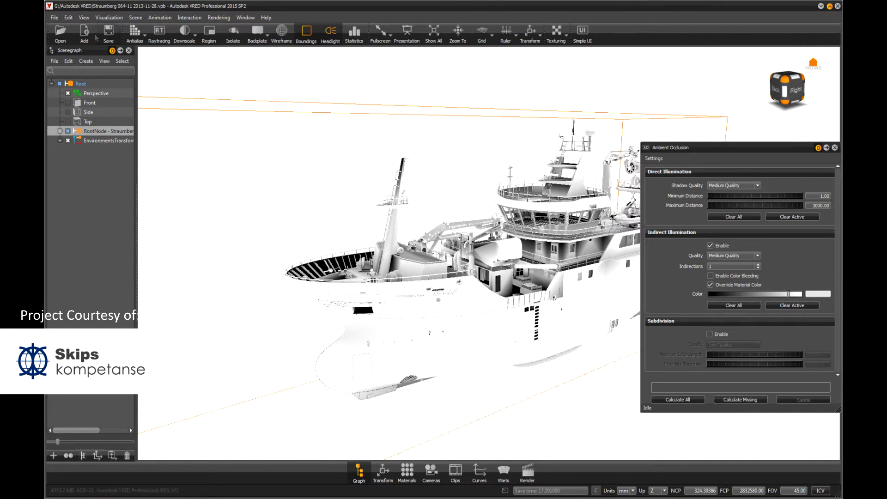
click(109, 17)
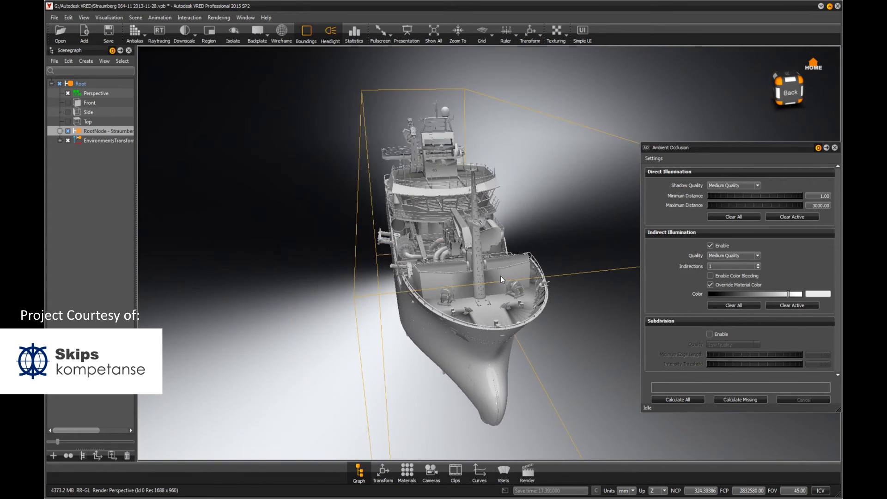
drag(501, 279, 547, 281)
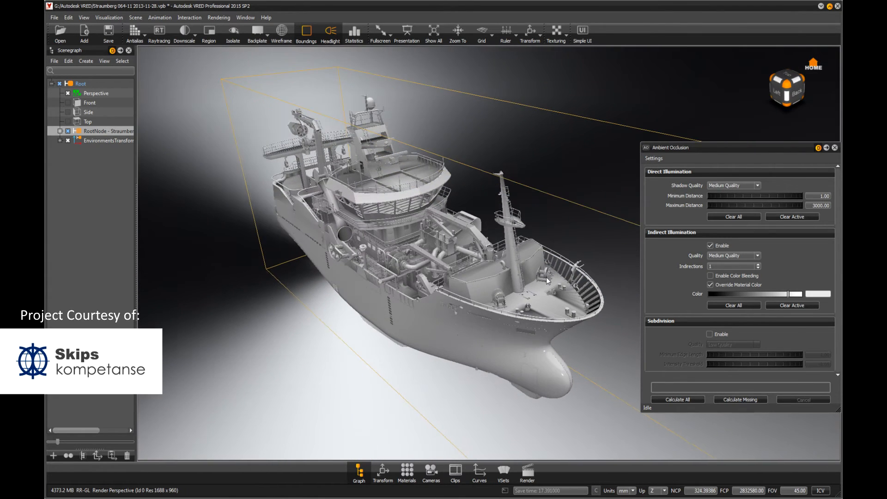
- Create and activate a new perspective camera, then close the Ambient Occlusion window
click(431, 472)
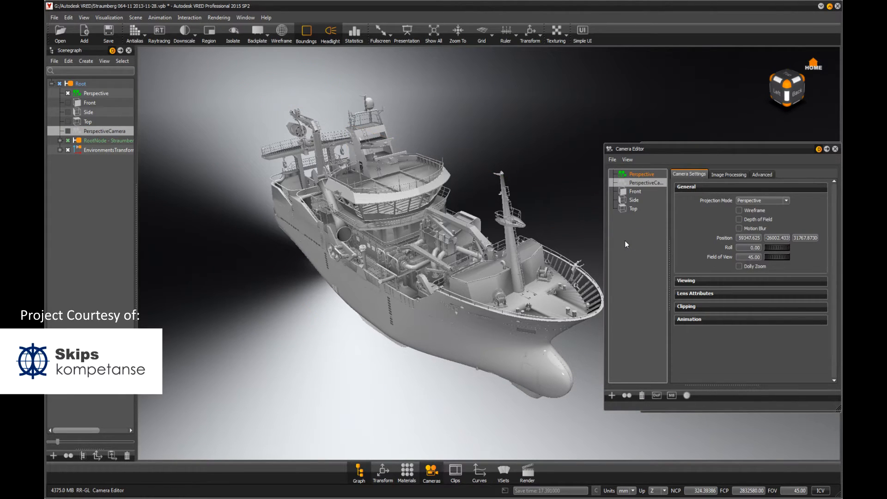
click(695, 292)
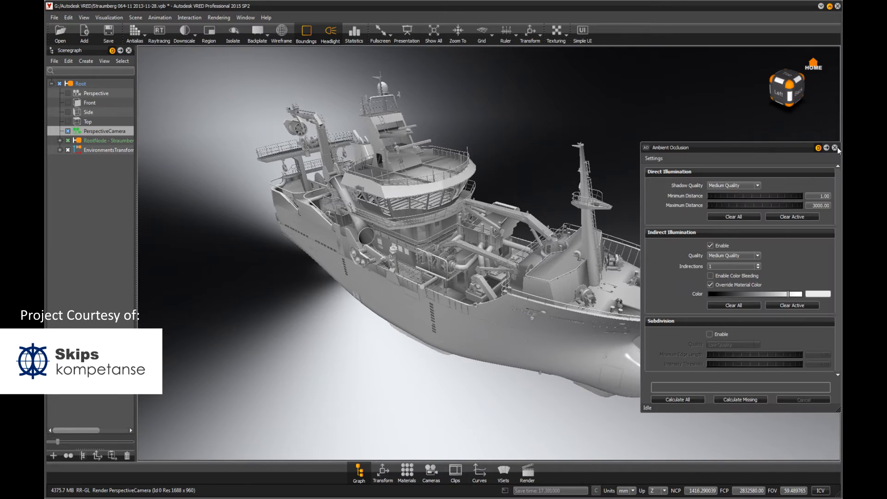
click(834, 148)
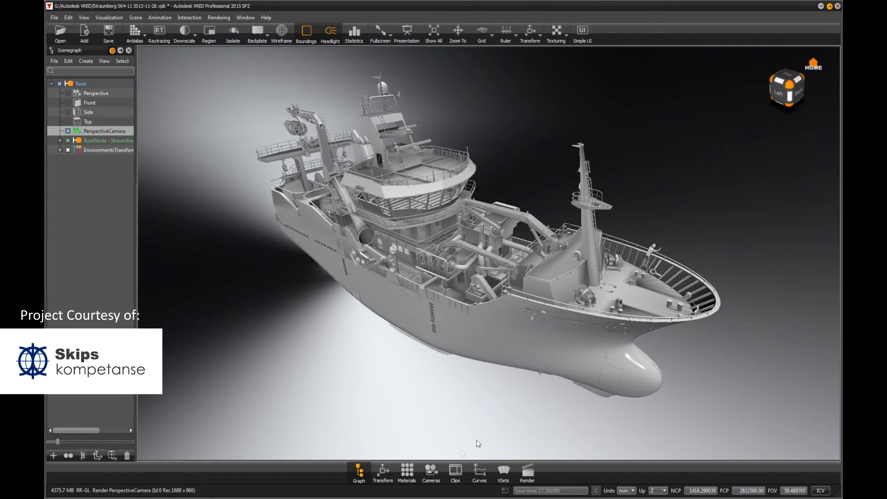
- Create a Sphere Environment and load the sky HDR image from the Autodesk VRED folder
click(406, 472)
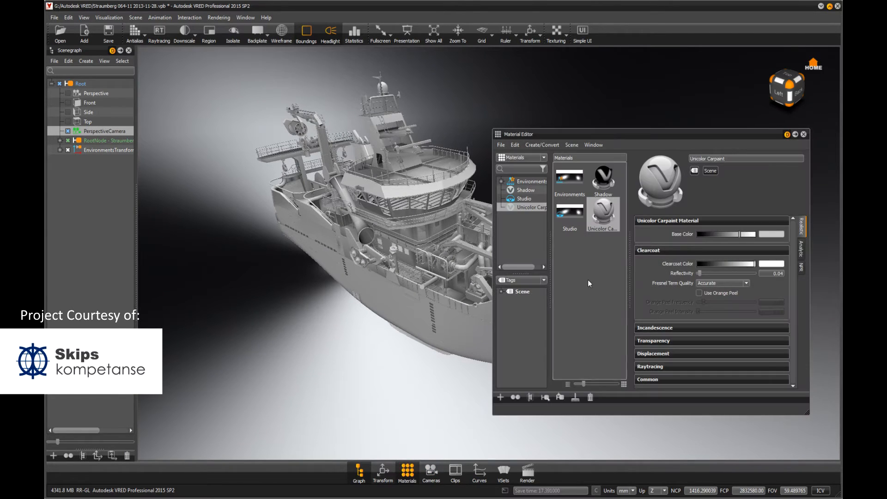
right_click(588, 283)
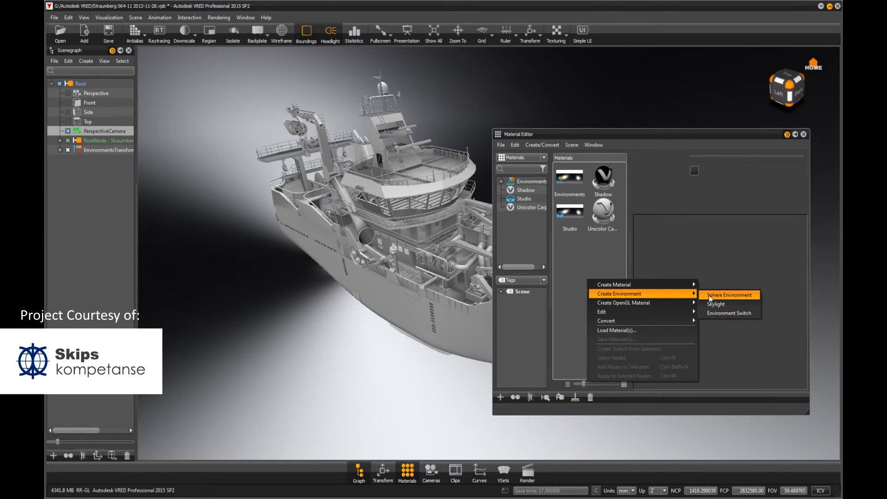
click(728, 295)
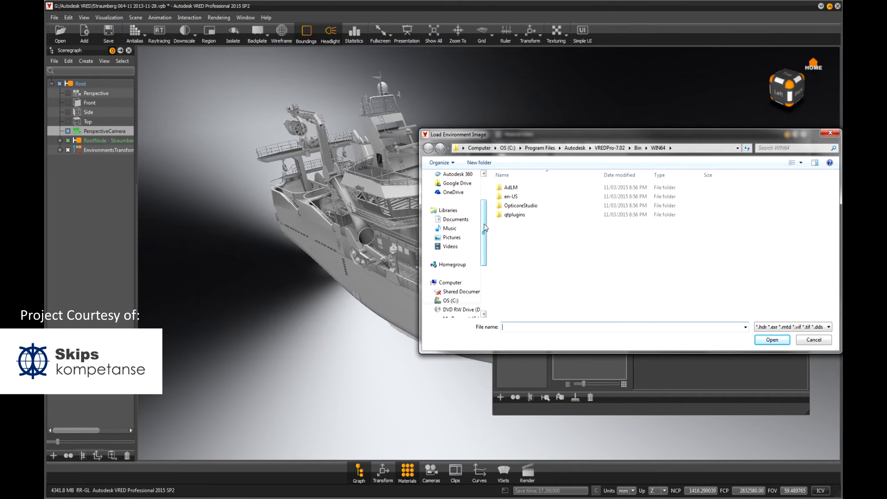
click(460, 255)
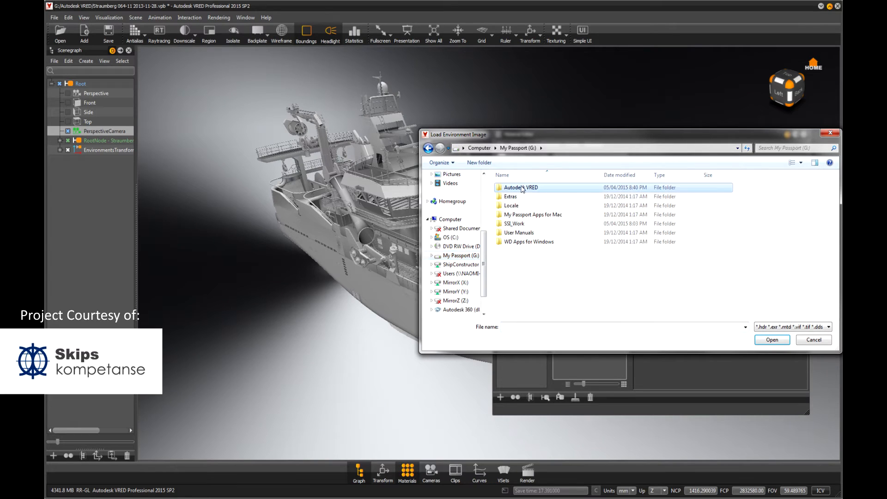
double_click(520, 188)
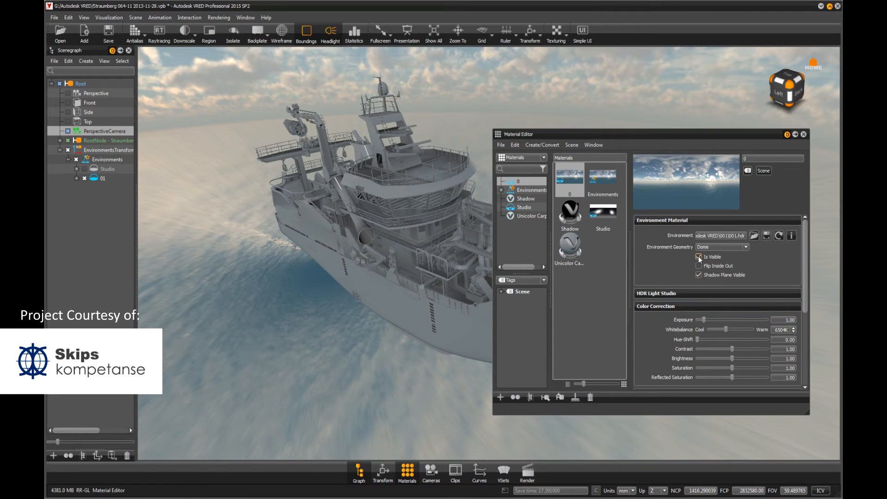
- Uncheck Is Visible so the HDR sky stays hidden behind a grey gradient backdrop
click(700, 257)
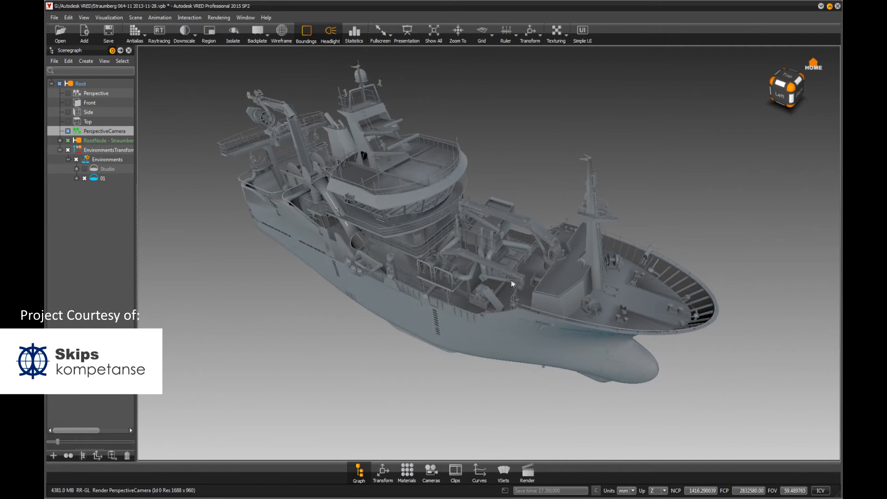
drag(511, 283, 503, 285)
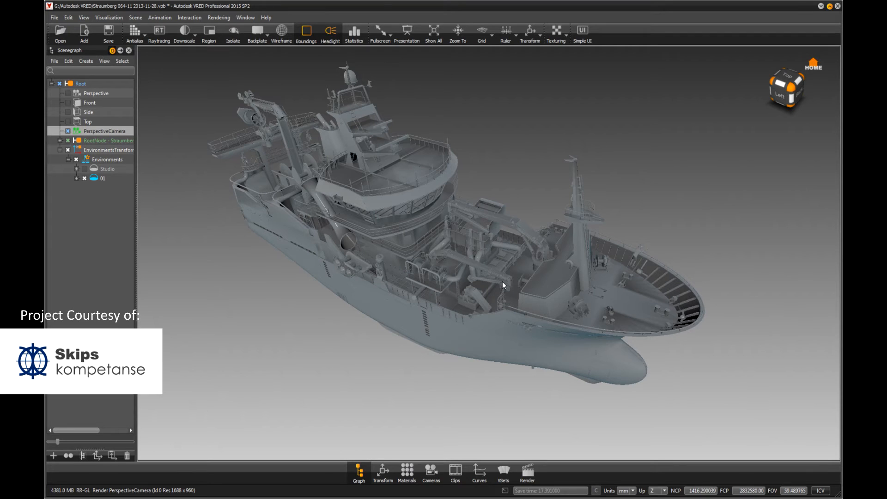
click(407, 469)
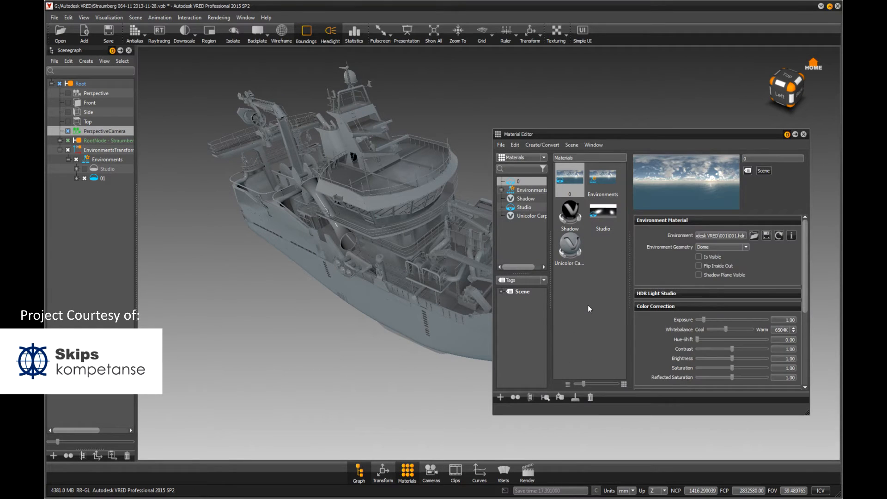
- Create a new Unicolor Carpaint material and rename it 'Plate'
right_click(589, 309)
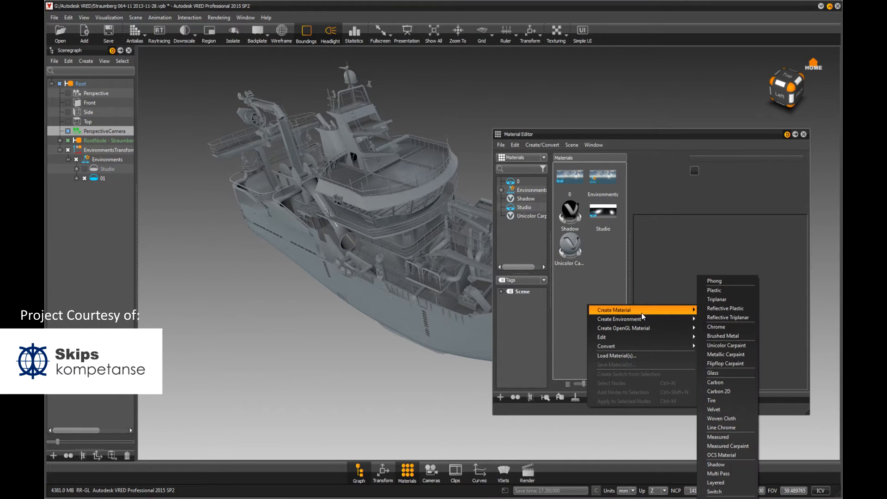
click(726, 344)
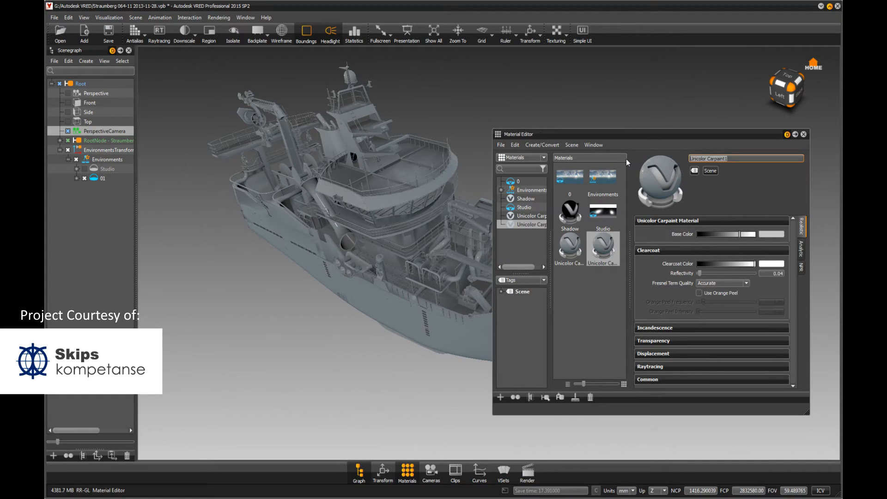
text(Plate)
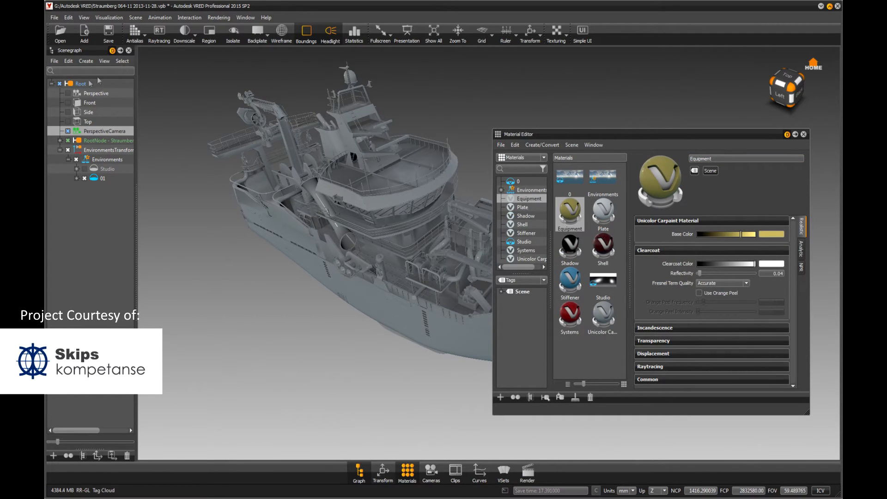
- Find all nodes named Plate via Select > Find and assign them the Plate material
click(122, 61)
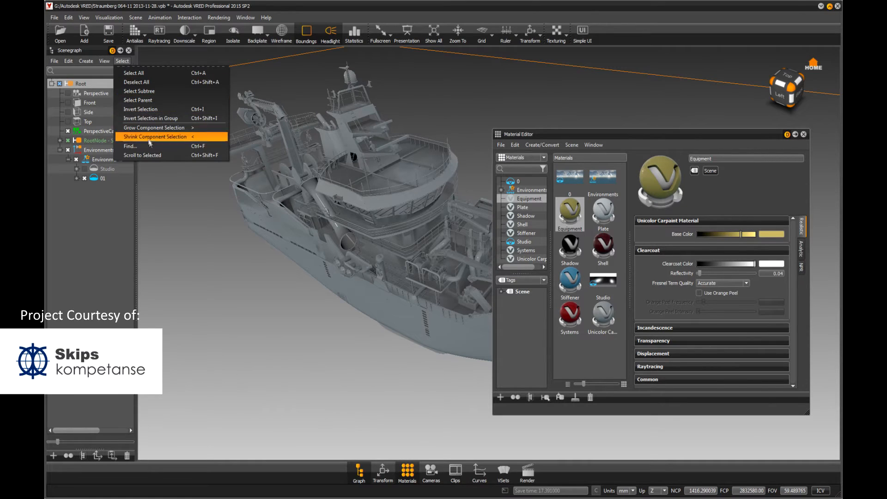
click(131, 146)
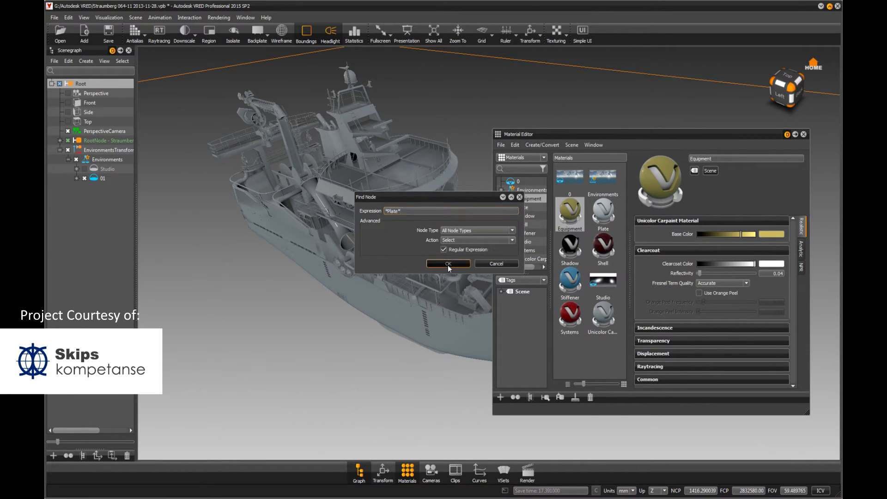
click(447, 263)
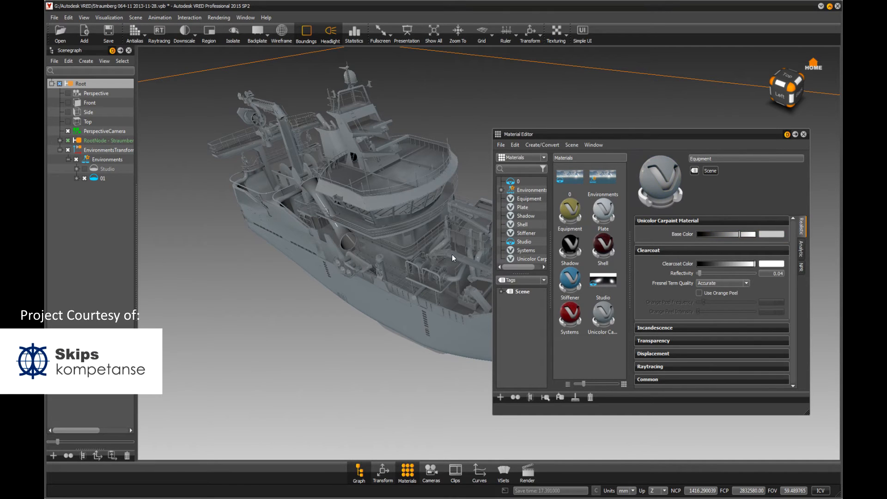
click(601, 316)
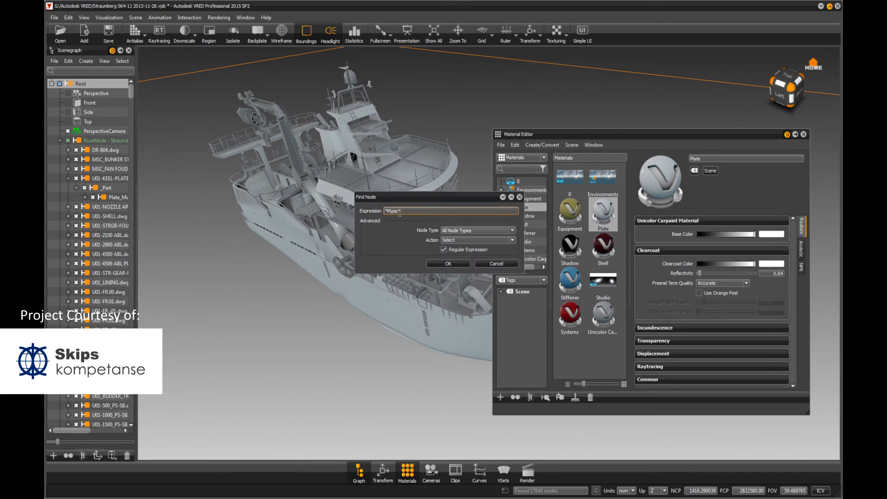
- Find nodes named 'Stif' and 'Faceplate' and apply the Stiffener carpaint to them
text(Stiffener)
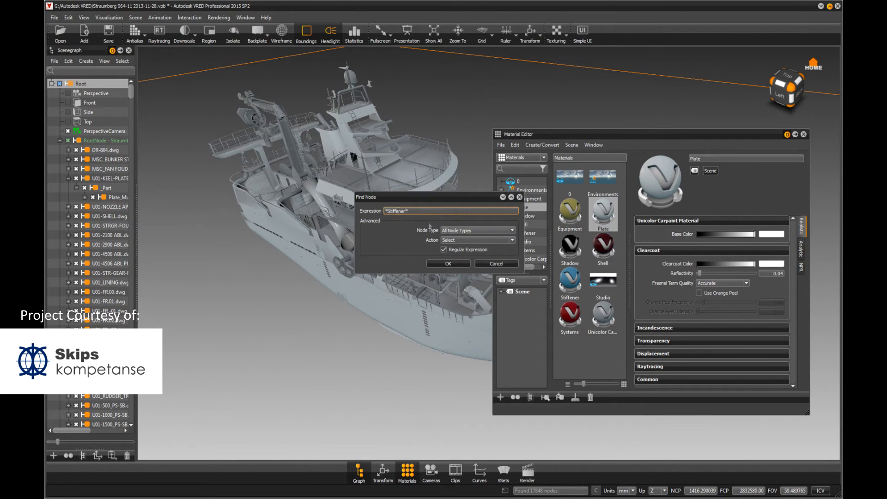
click(447, 263)
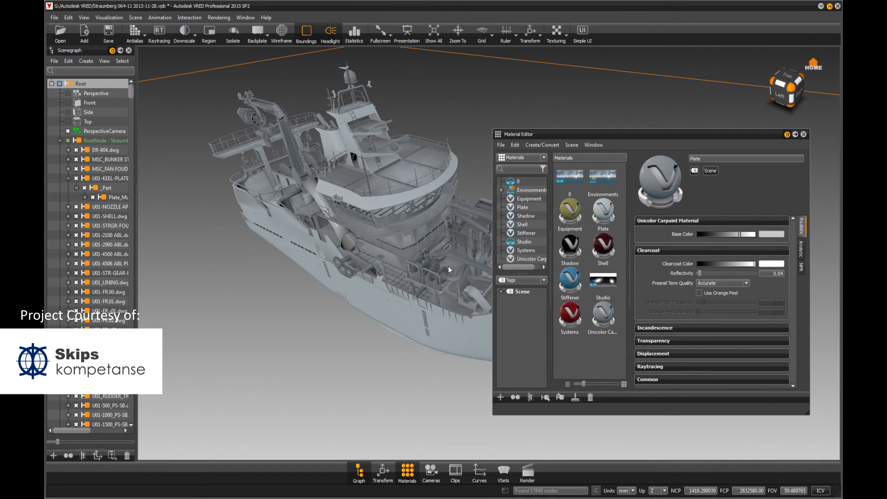
right_click(569, 282)
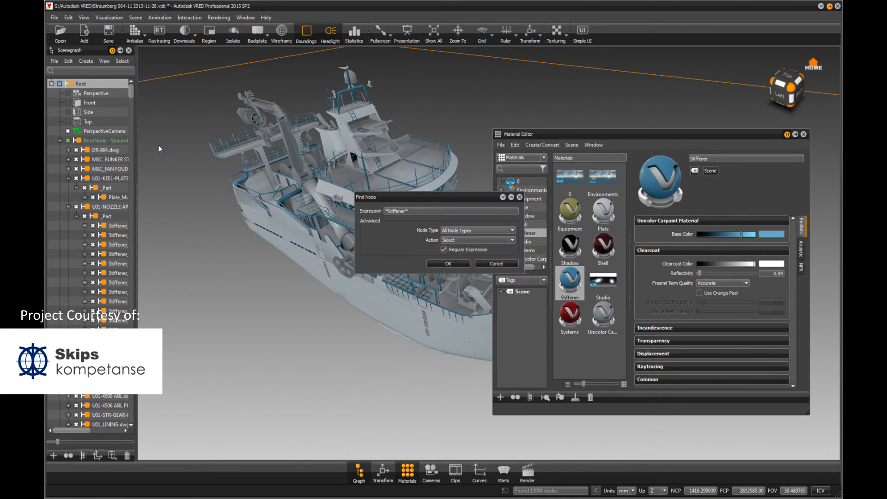
click(449, 211)
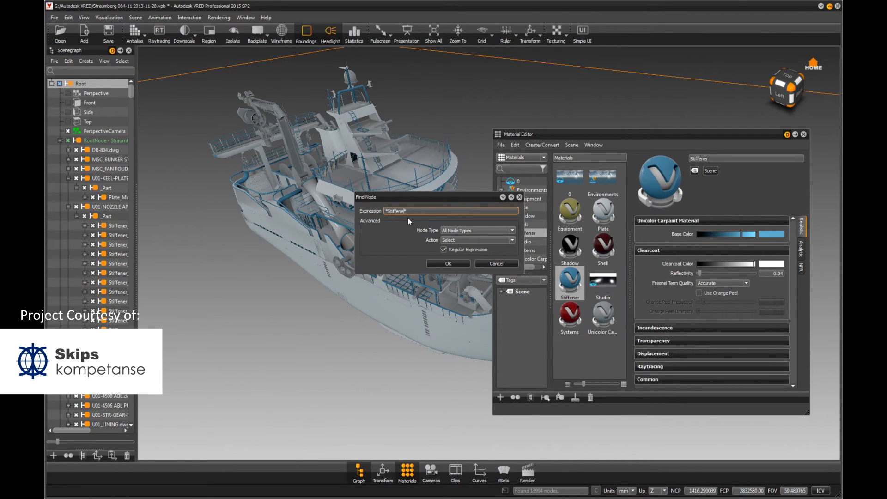
text(Faceplate)
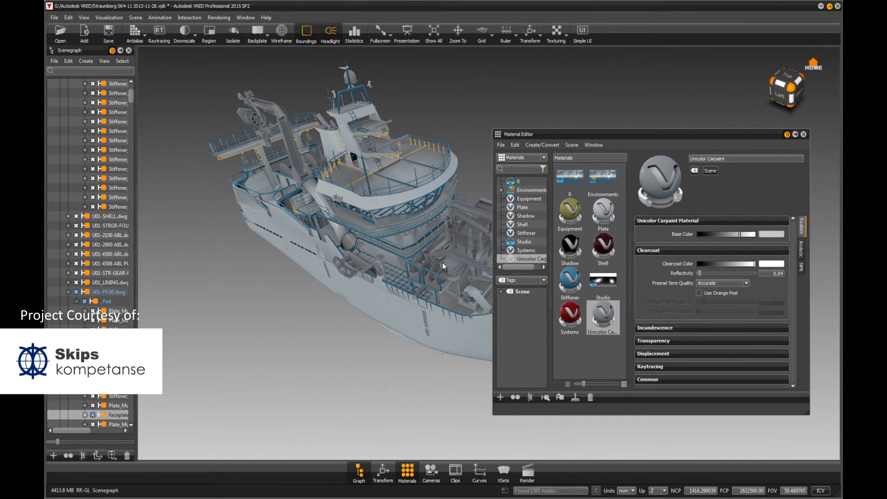
click(569, 282)
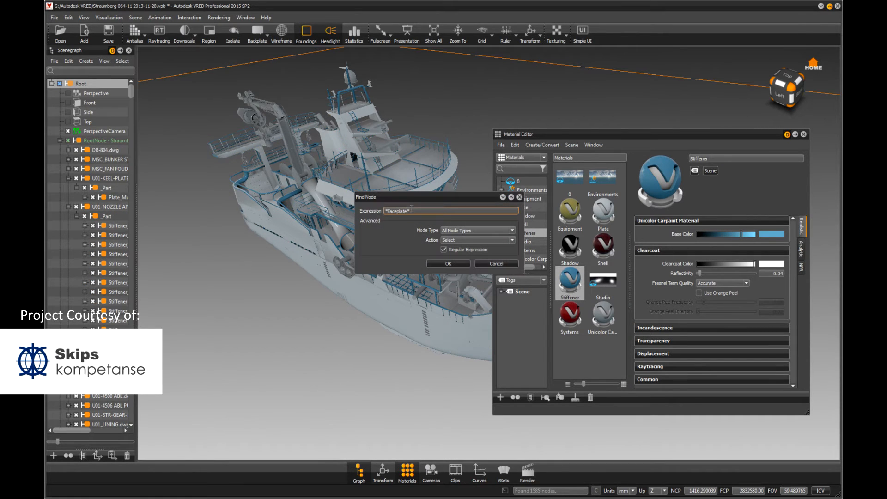
- Clear the search and pick the red Systems material for the DR-804 piping parts
click(450, 211)
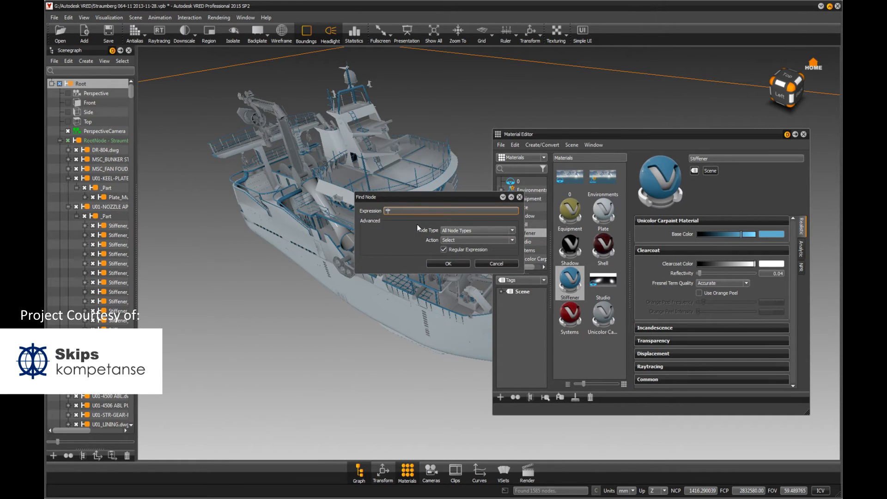
click(447, 263)
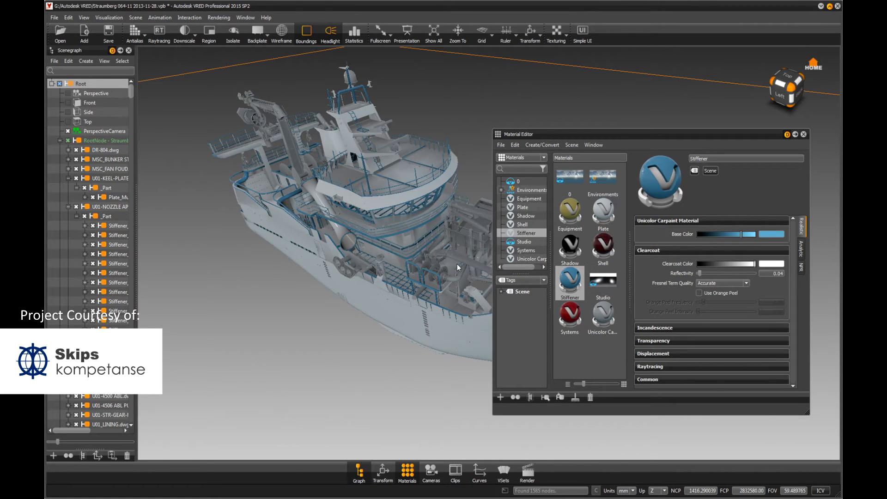
click(601, 315)
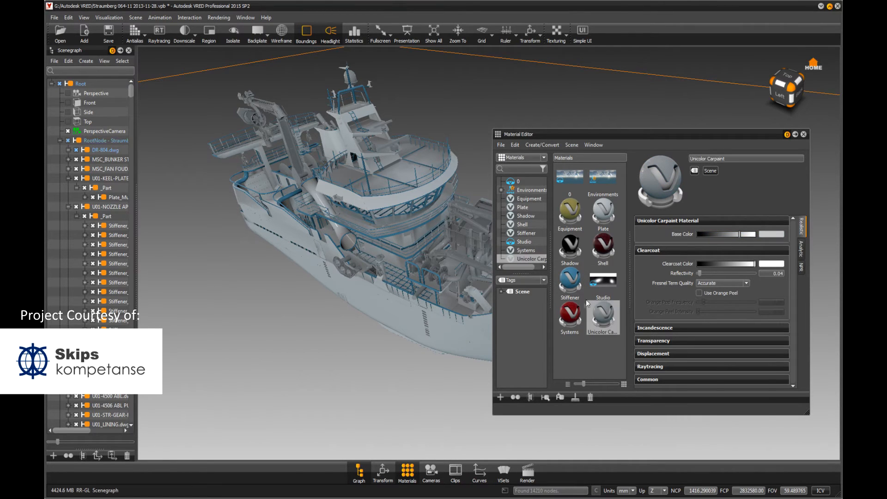
click(569, 314)
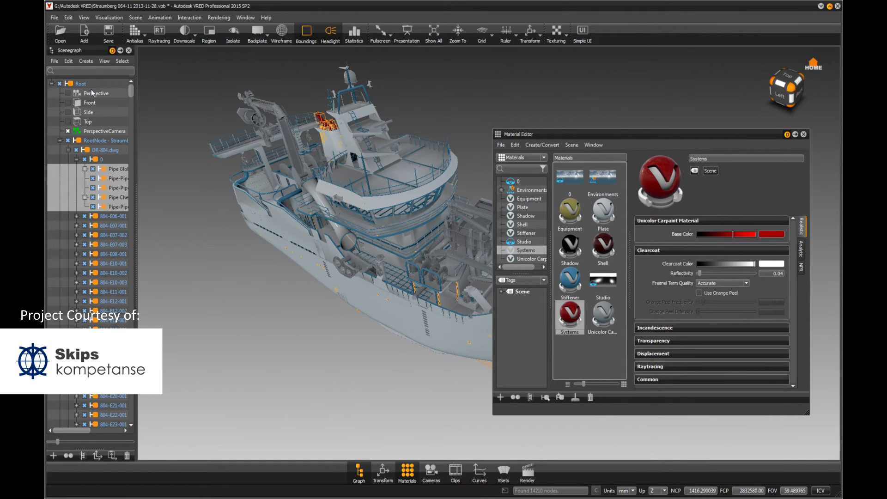
- Find equipment and hull nodes by name and apply the yellow Equipment and red Shell materials
click(122, 61)
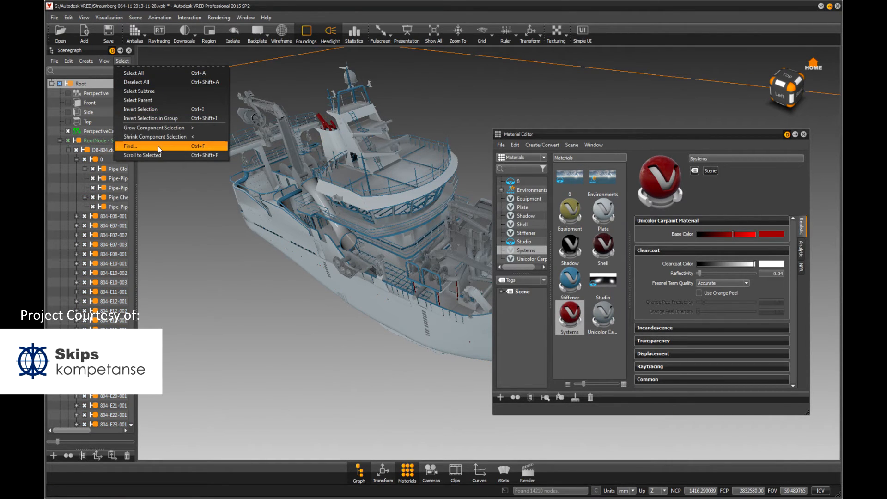
click(130, 146)
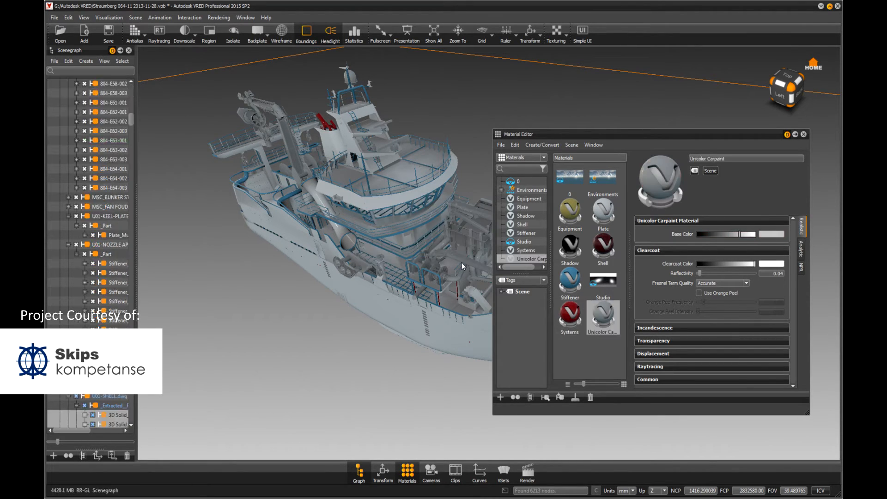
click(569, 213)
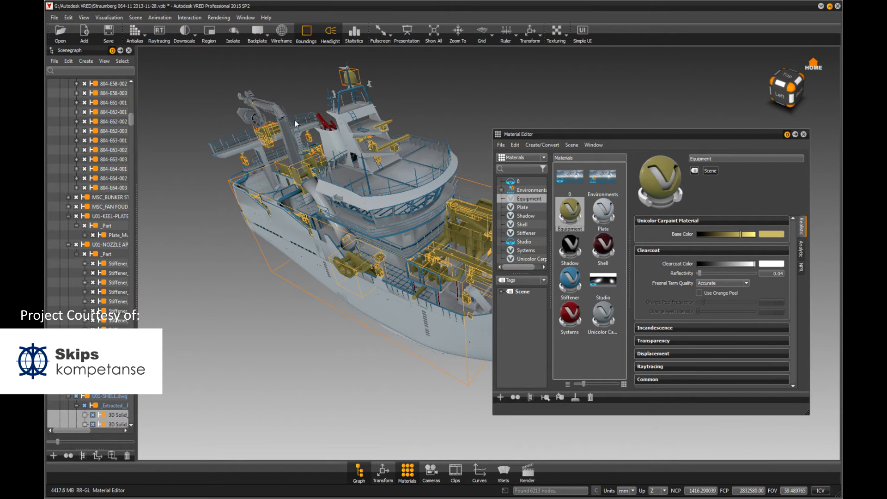
click(601, 316)
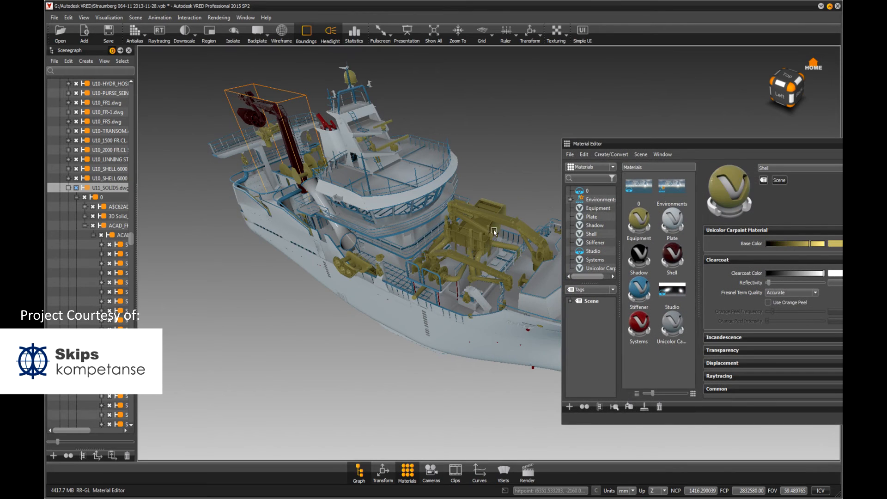
right_click(671, 255)
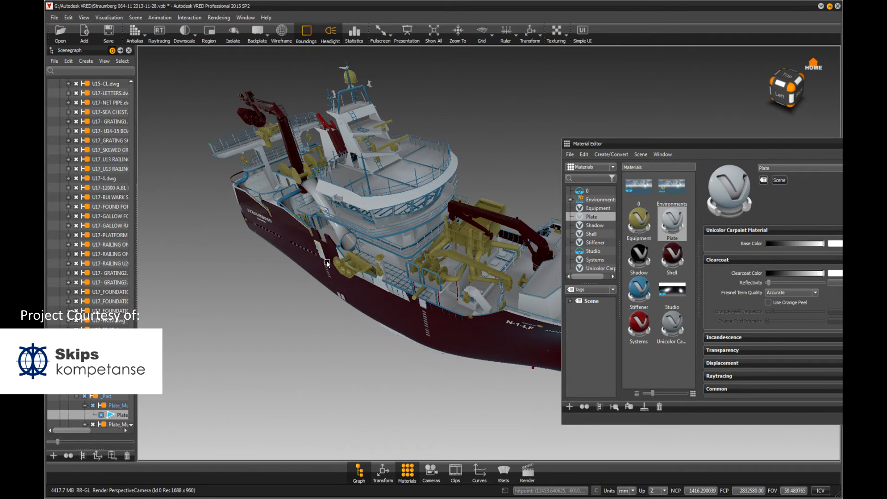
mouse_move(671, 379)
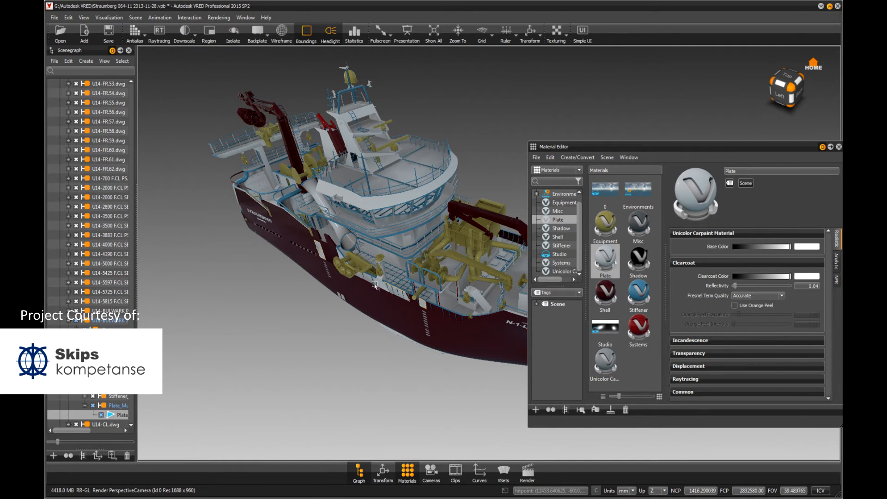
- Apply the new Misc material to the remaining selected parts
right_click(636, 223)
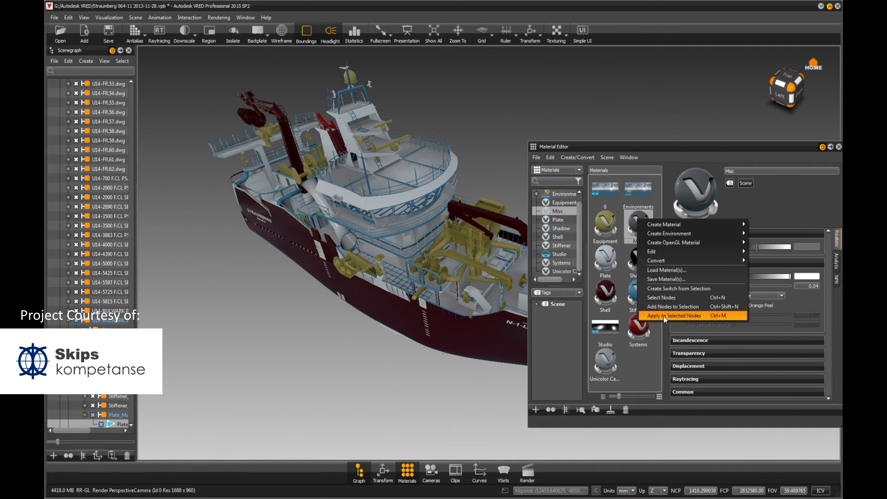
click(673, 316)
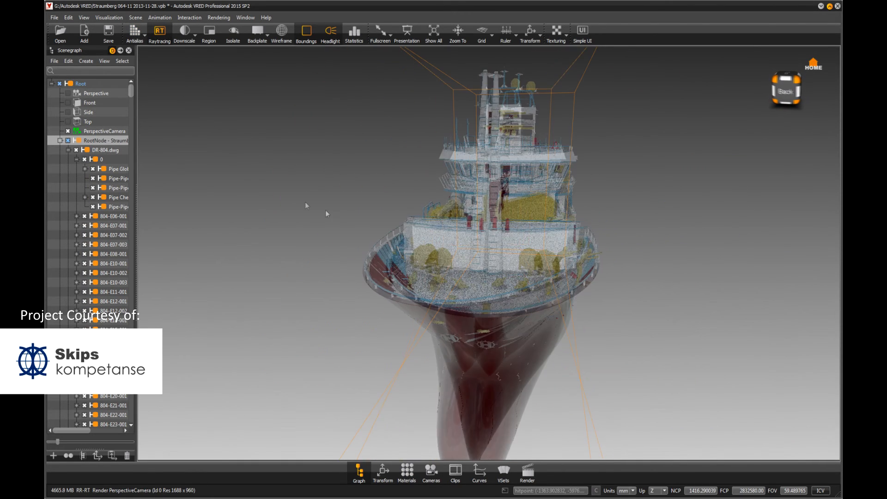
- Orbit to a front three-quarter view of the ship's bow
drag(326, 213, 412, 285)
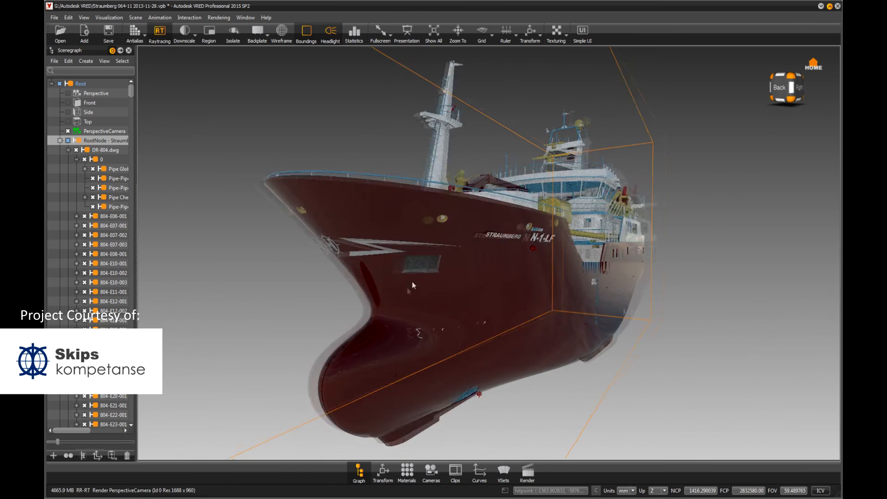
drag(413, 285, 427, 337)
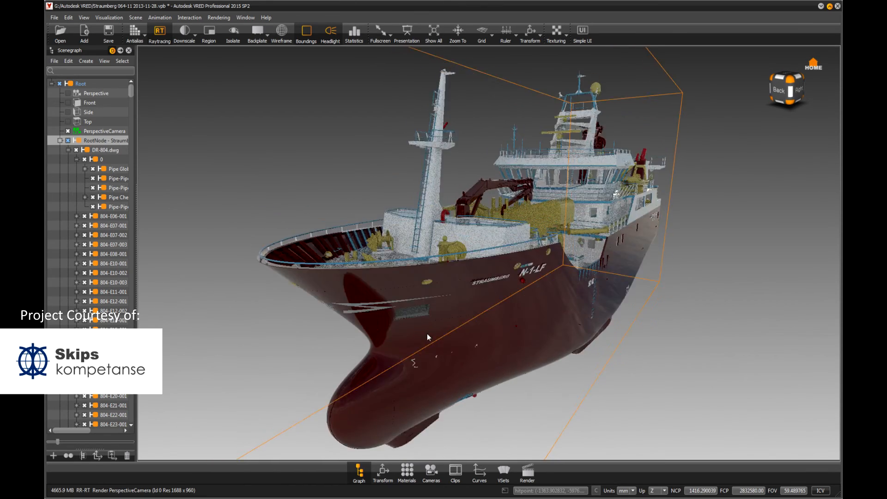
drag(426, 338, 397, 364)
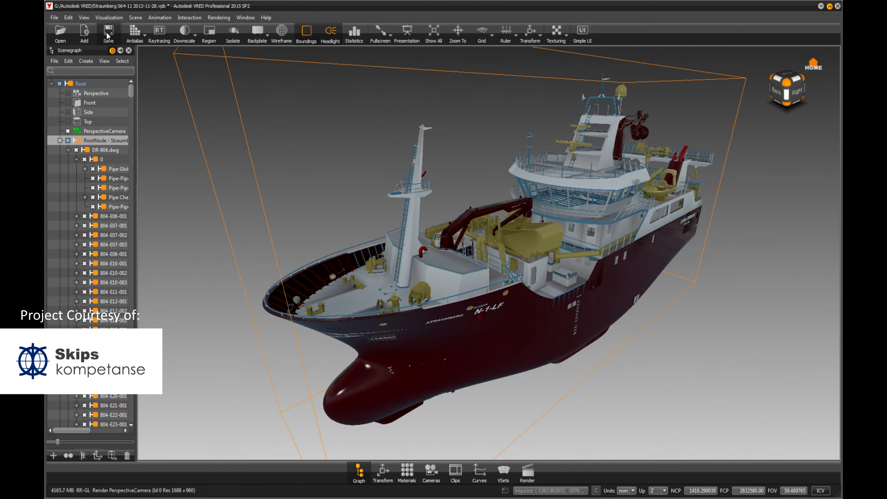
- Save the scene file and bring up the render output settings
click(107, 32)
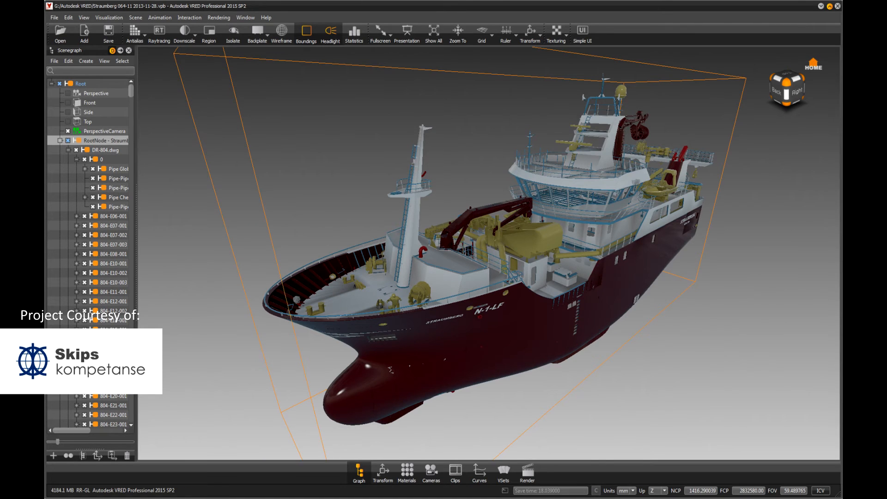
click(525, 472)
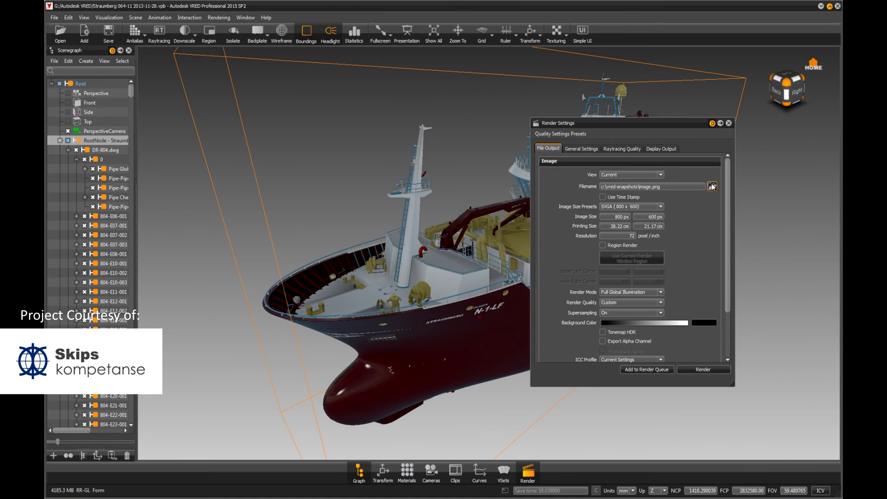
- Target Demo.png at HD 720 (1280×720) with alpha channel export and render passes shown
click(712, 187)
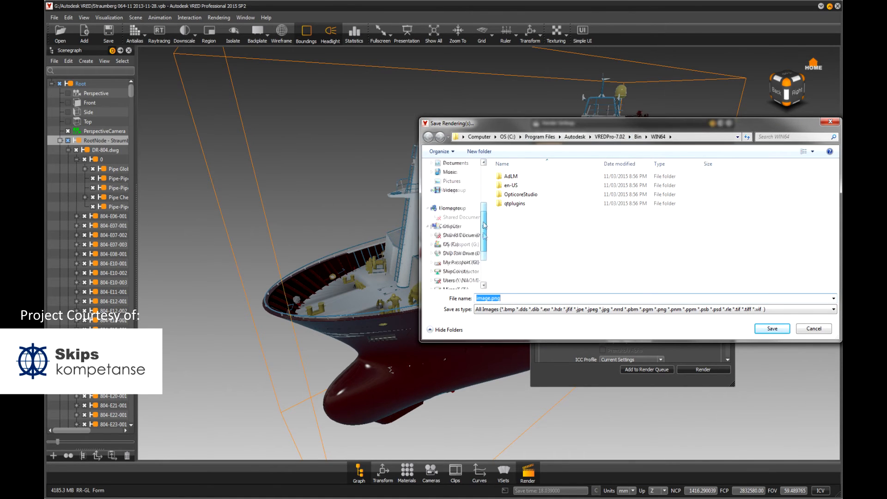
click(459, 208)
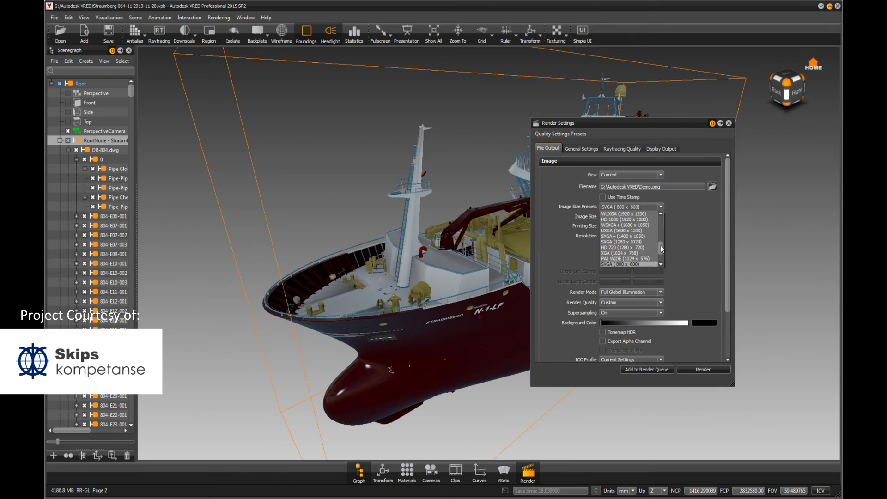
click(626, 248)
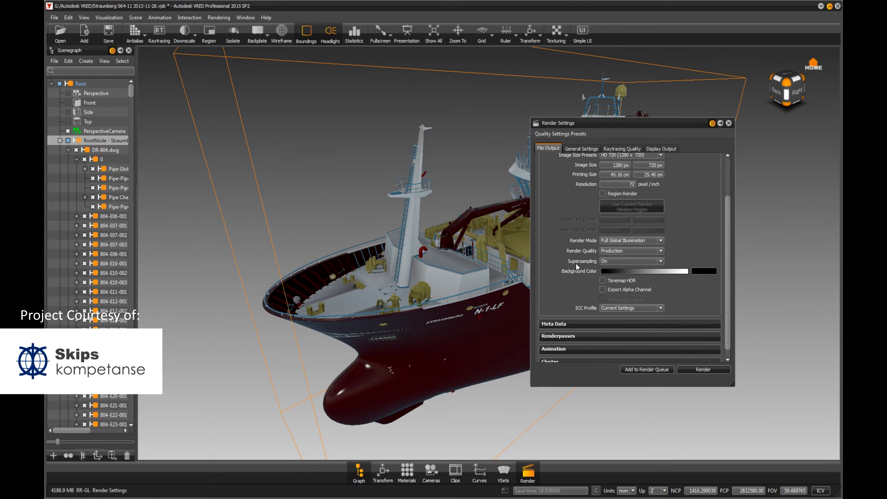
click(603, 279)
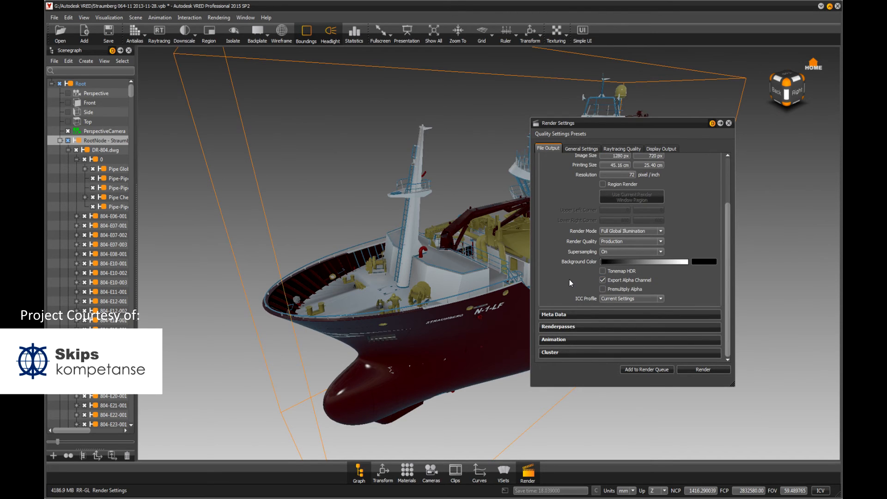
click(571, 326)
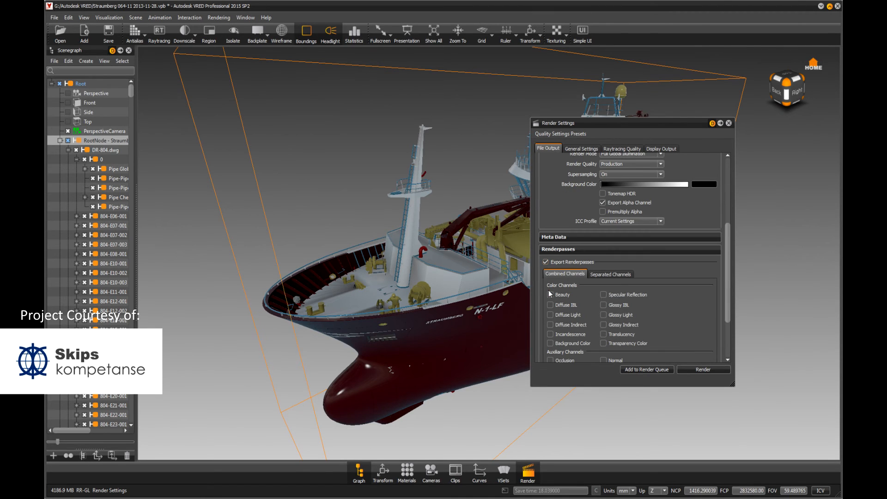
- Include the Beauty, Specular Reflection and Occlusion passes in the export
click(550, 295)
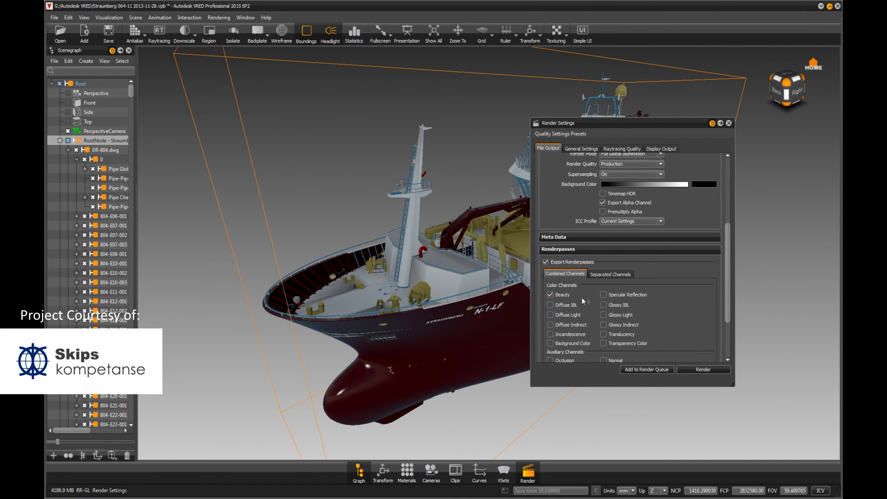
scroll(down, 3)
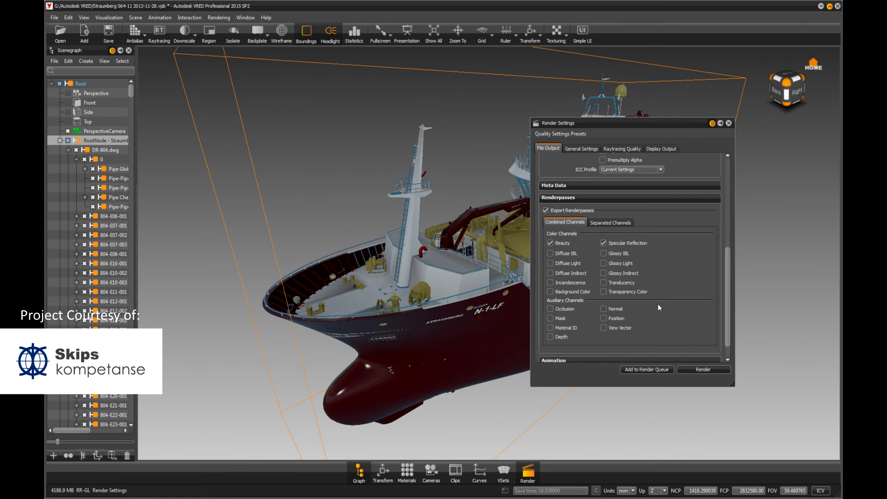
click(550, 309)
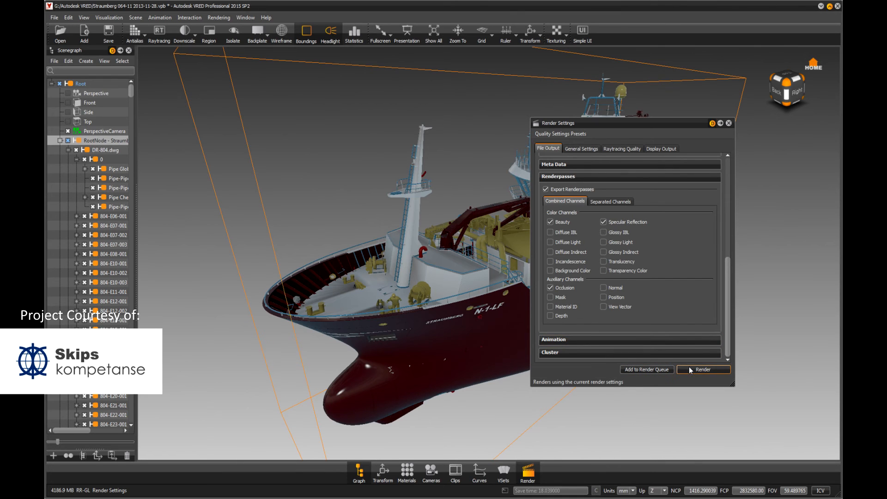
- Render the passes and save them as separate Demo PNG files
click(702, 370)
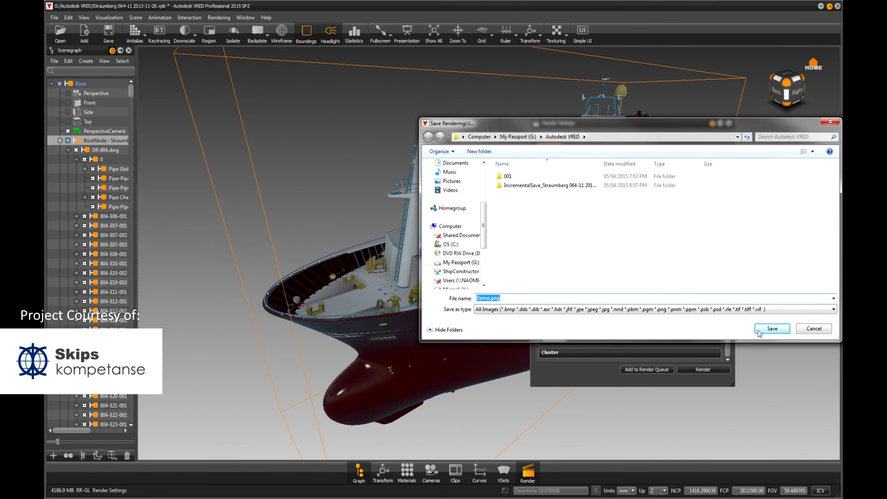
click(770, 329)
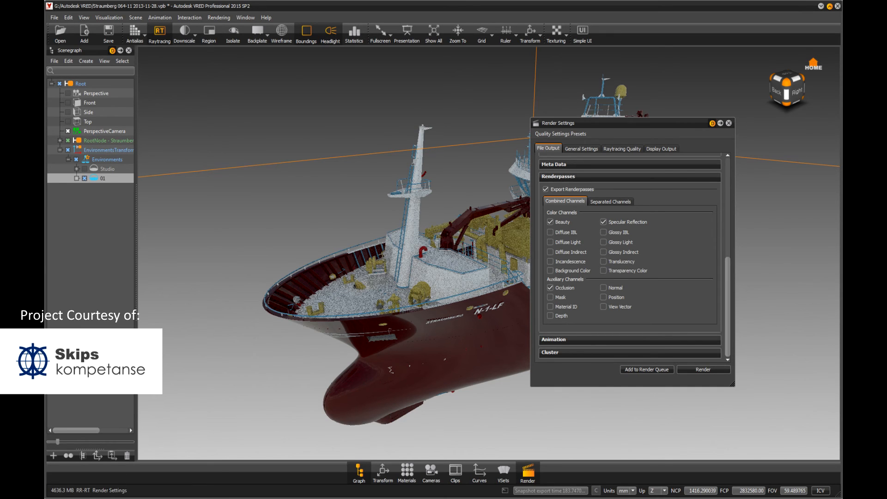
click(581, 148)
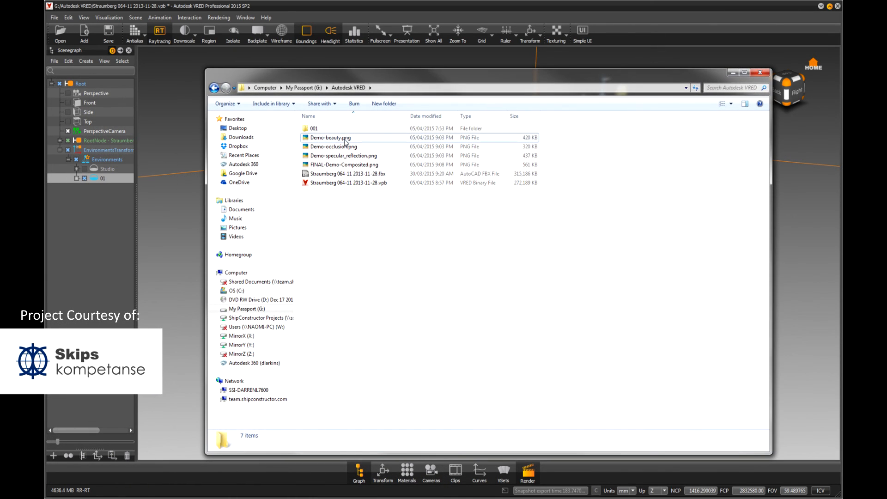
- Open FINAL-Demo-Composited.png from the Autodesk VRED folder in the photo viewer
double_click(329, 137)
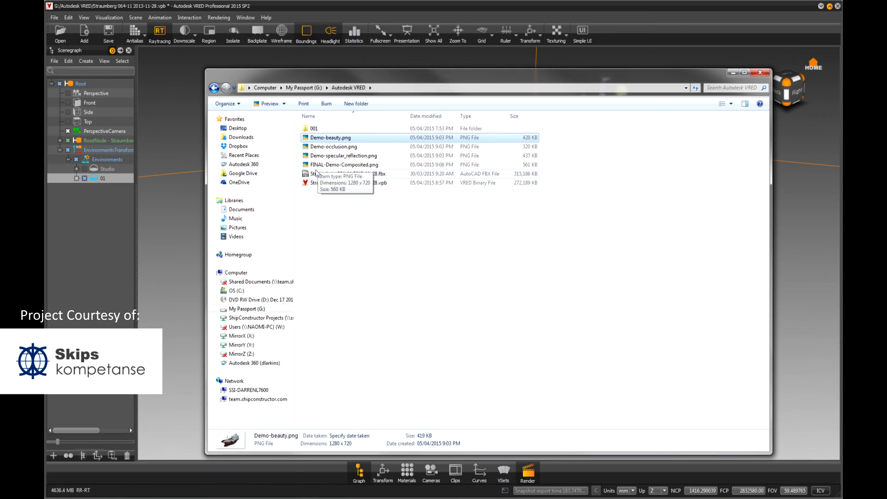
click(344, 164)
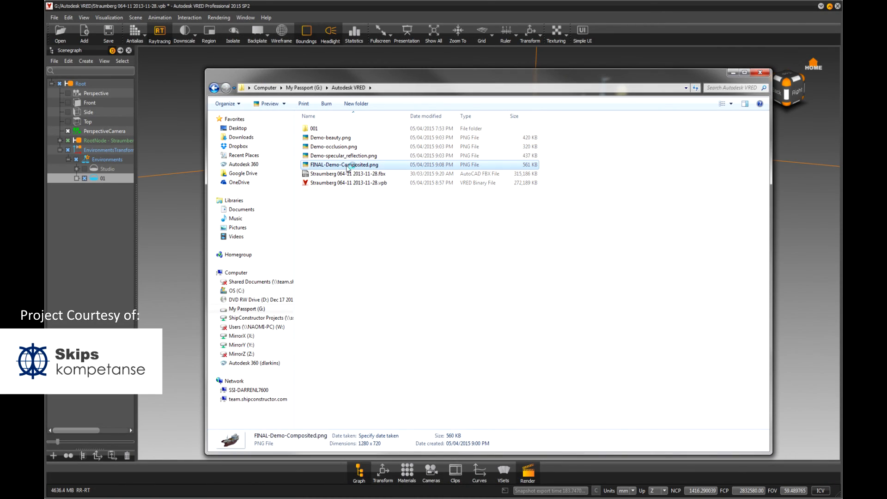
double_click(344, 164)
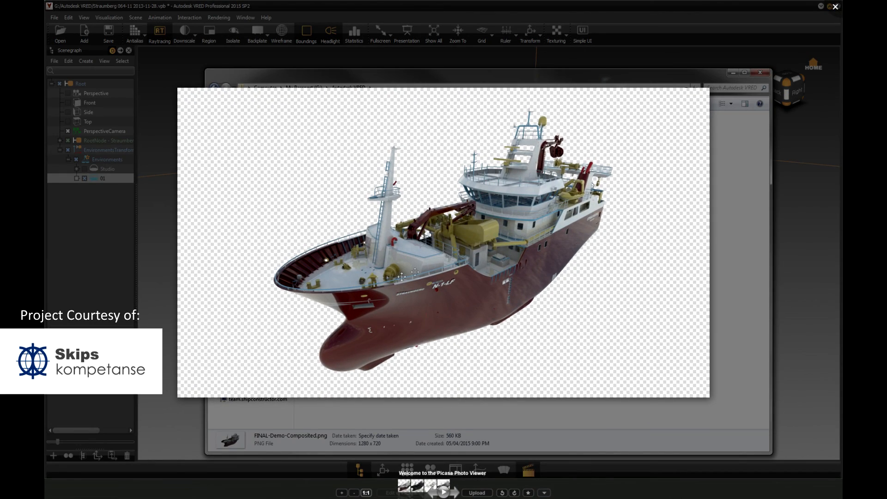